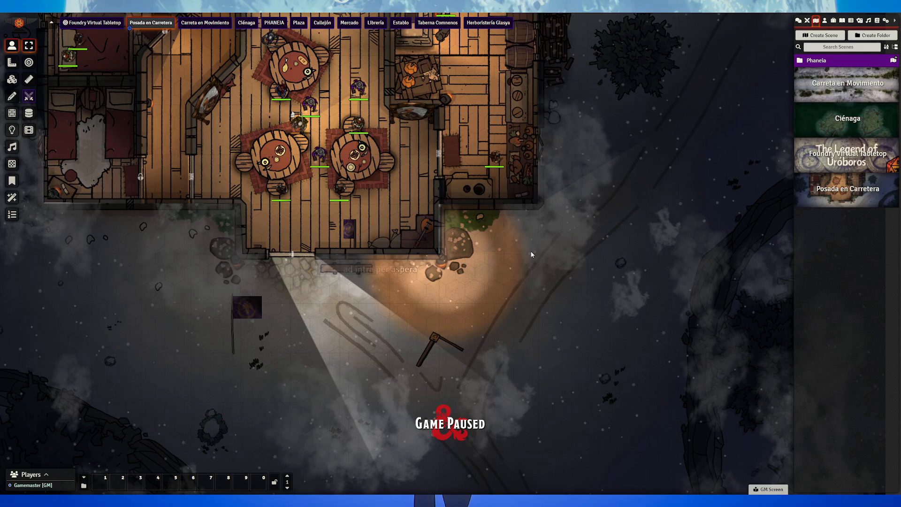
# - Browse the Settings, Compendium Packs and Chat sidebars, then land on the Actors directory with its folders
pyautogui.click(886, 20)
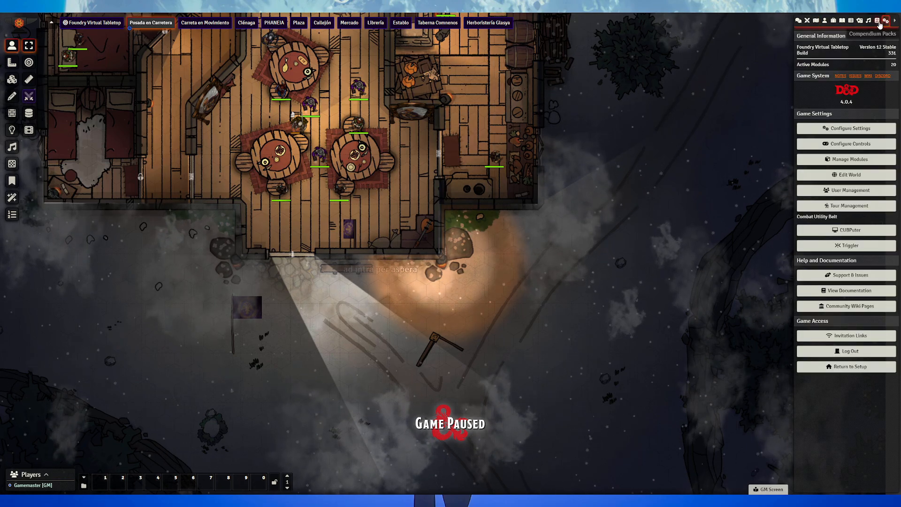
pyautogui.click(878, 21)
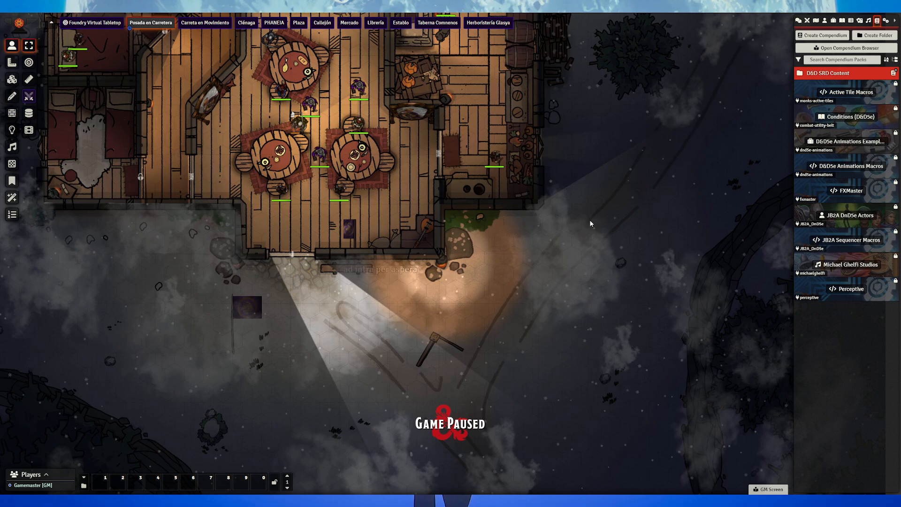
pyautogui.click(799, 21)
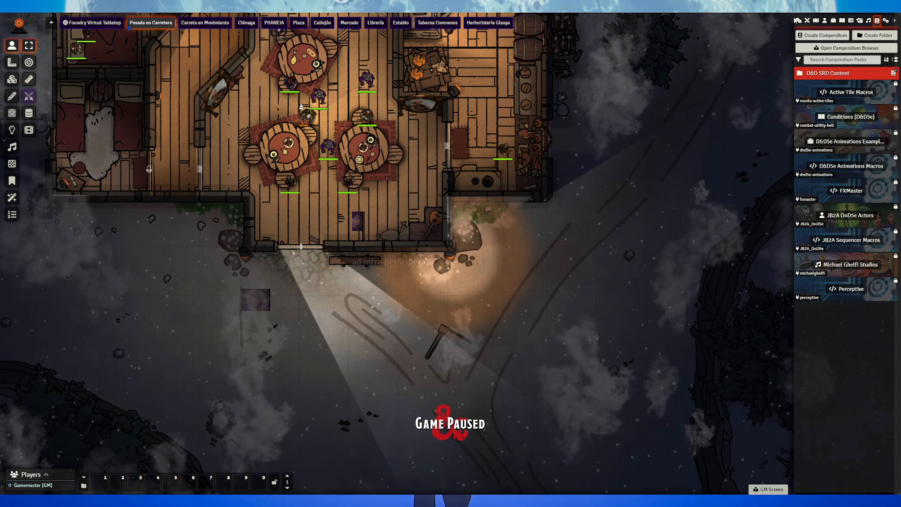
pyautogui.click(798, 21)
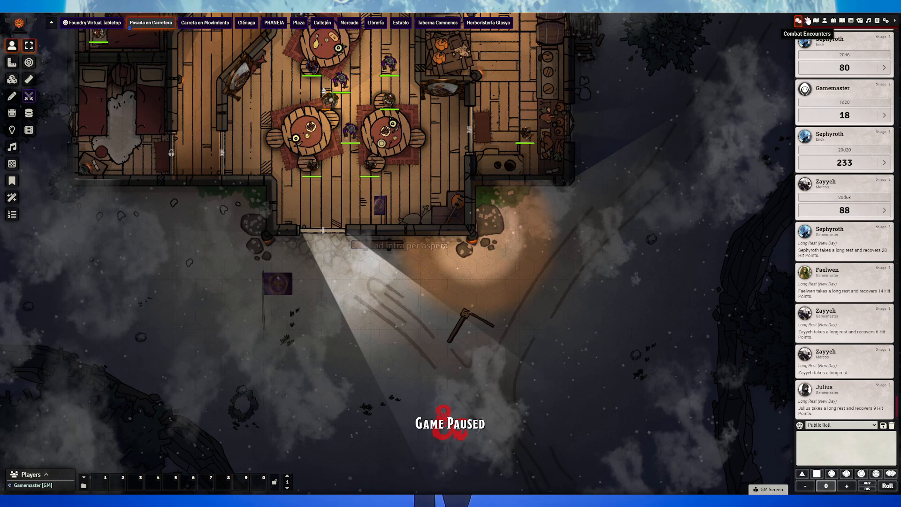
pyautogui.click(816, 21)
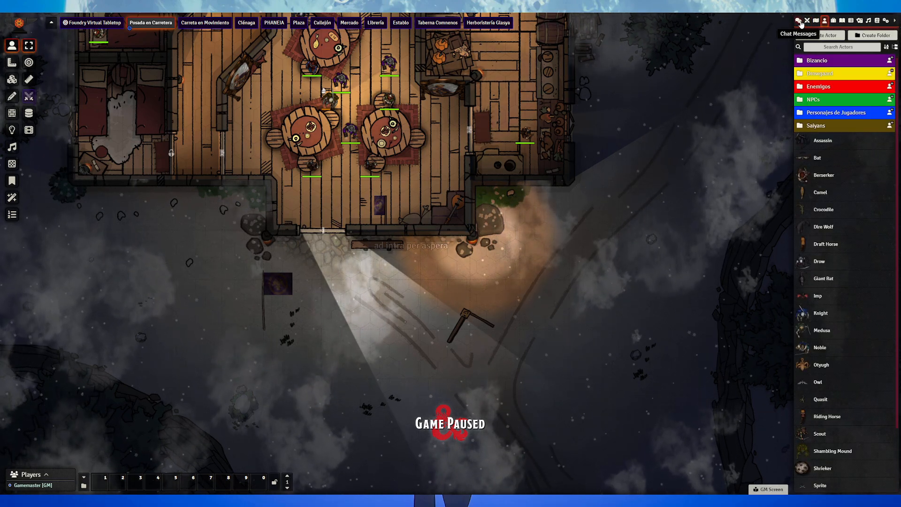
pyautogui.click(824, 21)
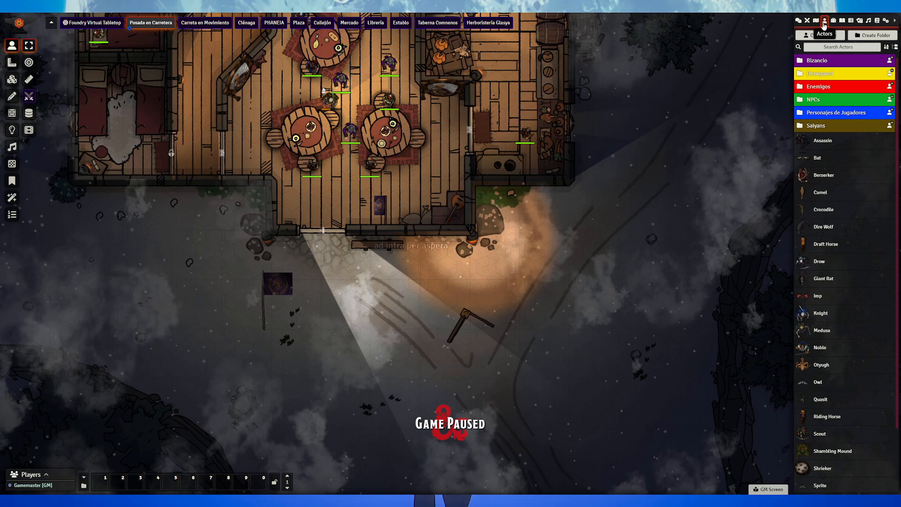
pyautogui.click(816, 20)
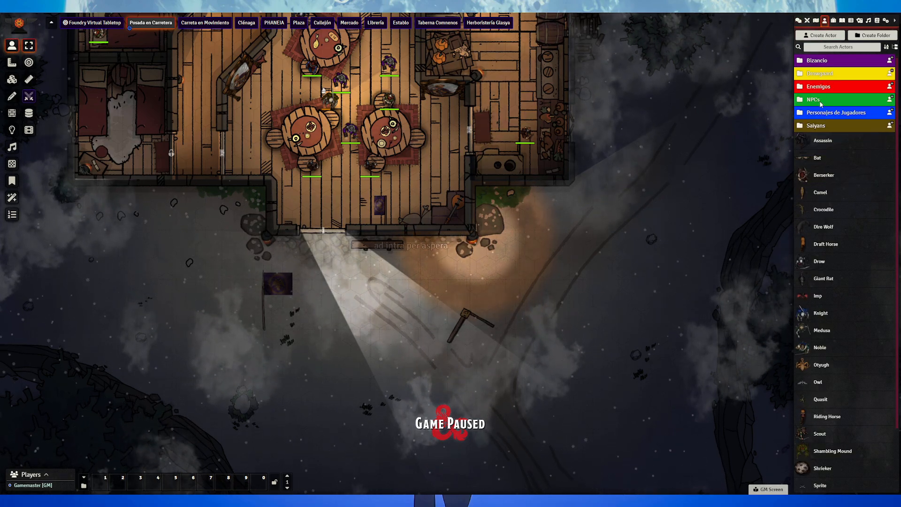
# - Create a Player Character actor named Test and bring up the species Compendium Browser from its sheet
pyautogui.click(820, 35)
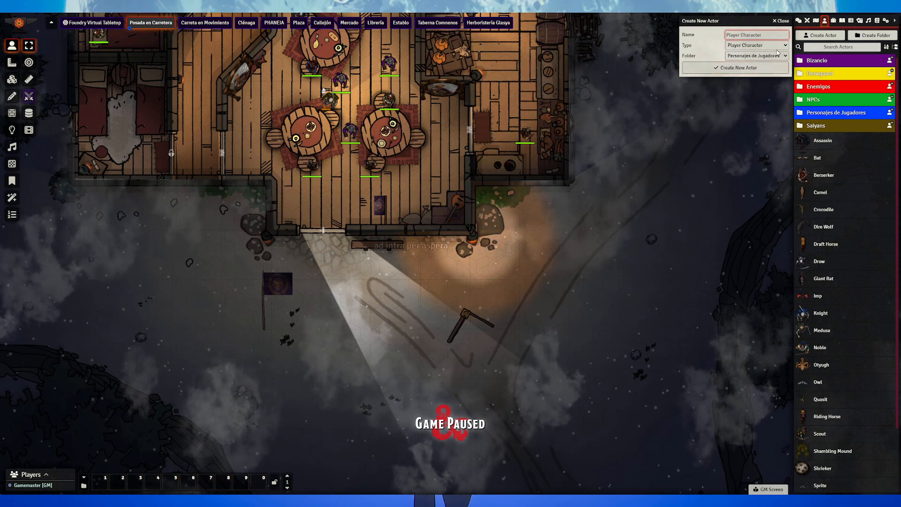
pyautogui.click(734, 68)
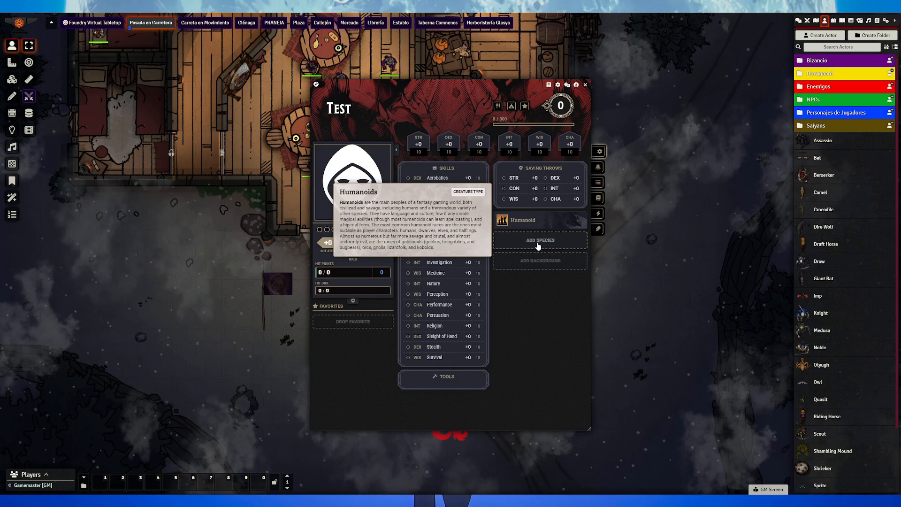
pyautogui.click(539, 240)
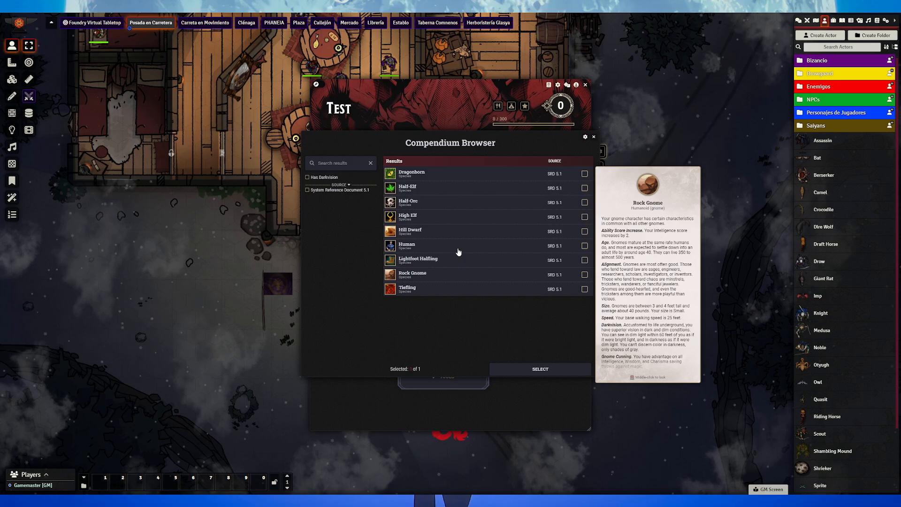
pyautogui.moveTo(407, 244)
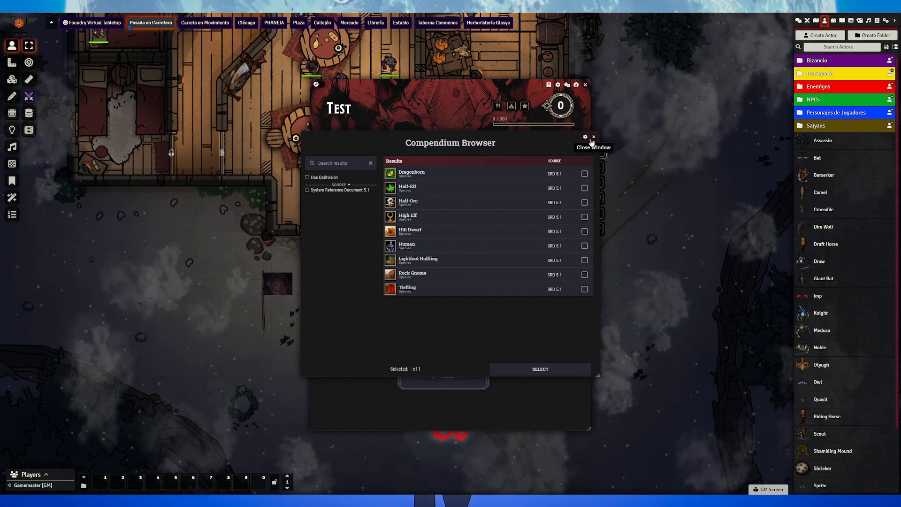
pyautogui.moveTo(418, 260)
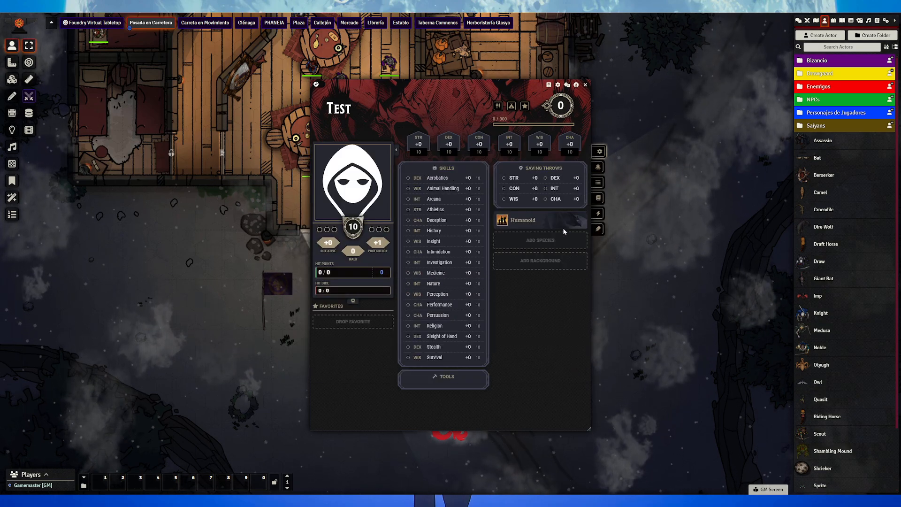
# - Add the Fighter class to Test and complete its level 1 advancement including the fighting style choice
pyautogui.click(538, 260)
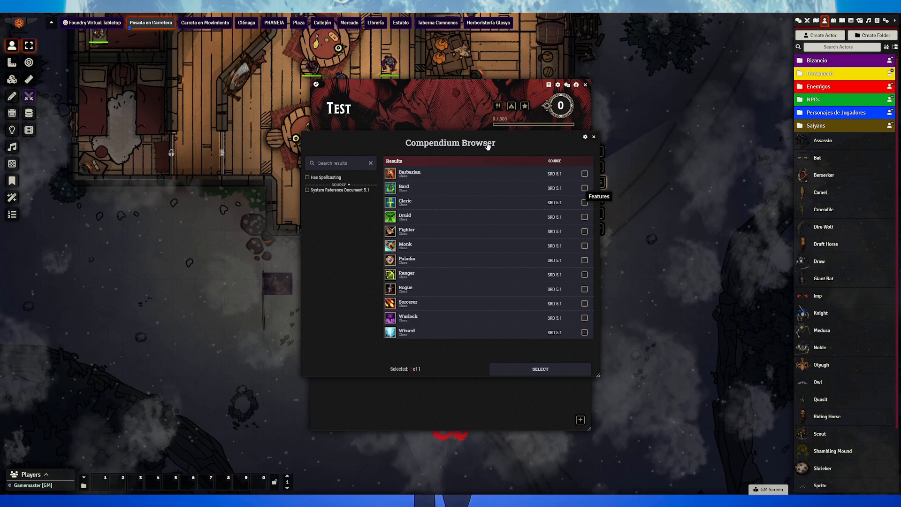
pyautogui.moveTo(405, 203)
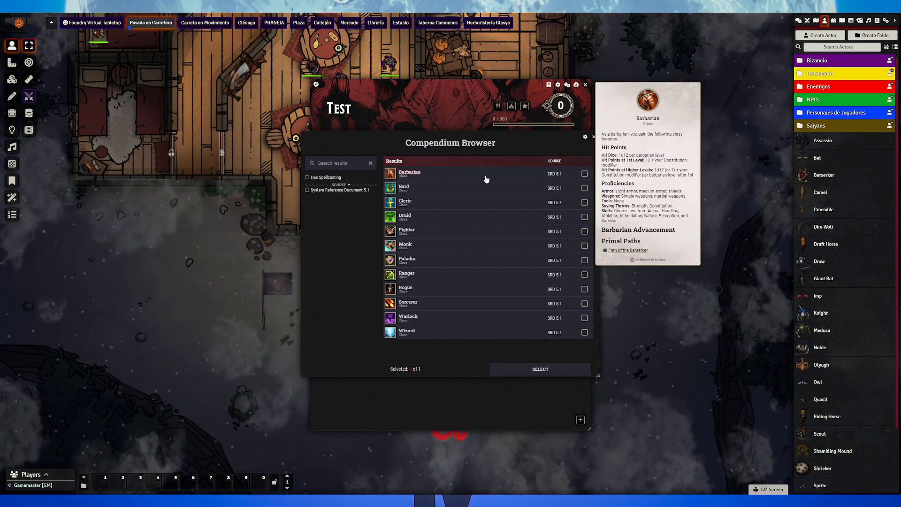
pyautogui.moveTo(406, 231)
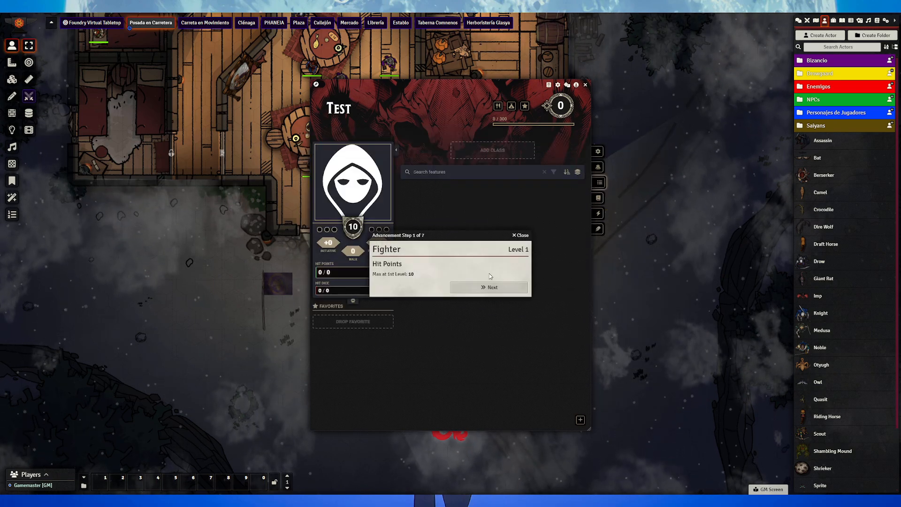
pyautogui.click(489, 288)
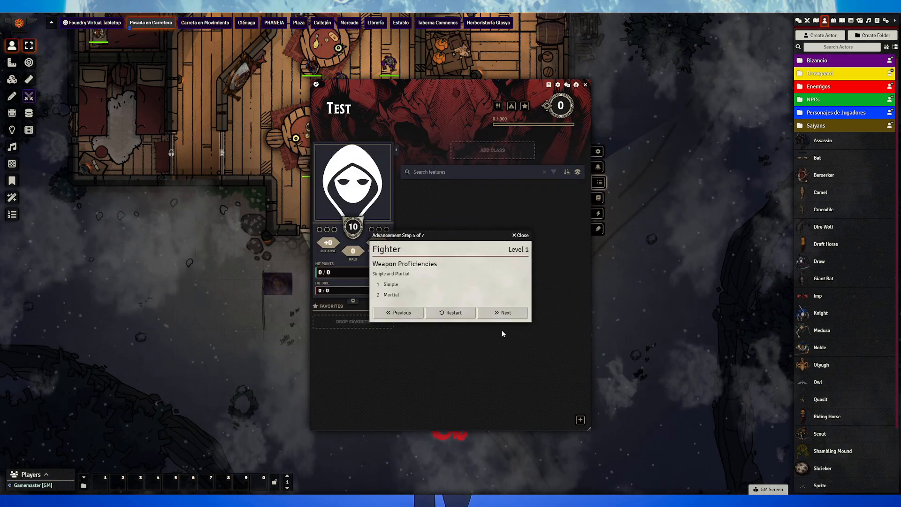
pyautogui.click(505, 312)
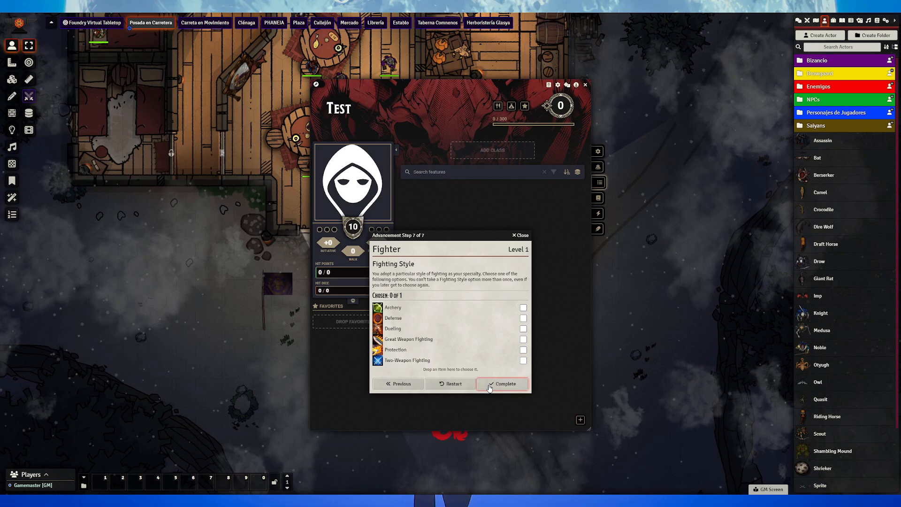
pyautogui.click(502, 383)
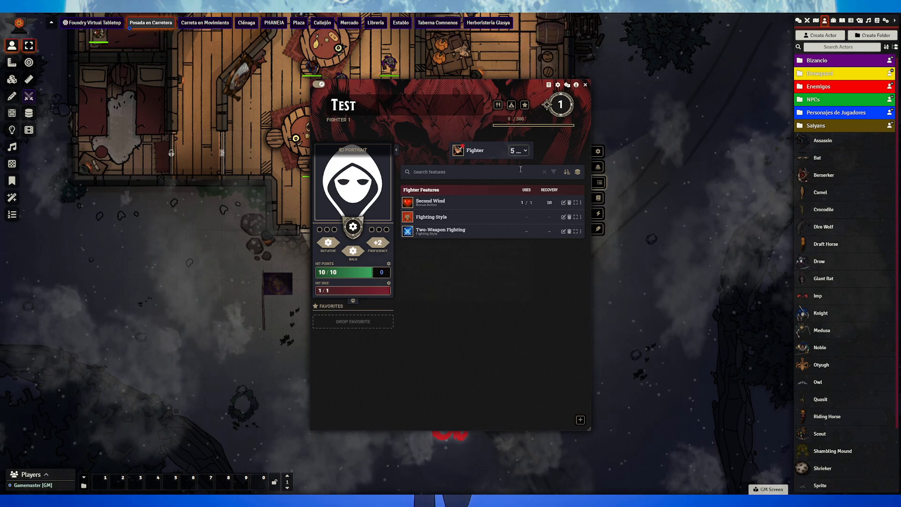
# - Raise Fighter to level 5, completing each hit point and feature step (Action Surge, Extra Attack), and dismiss the subclass browser
pyautogui.click(517, 150)
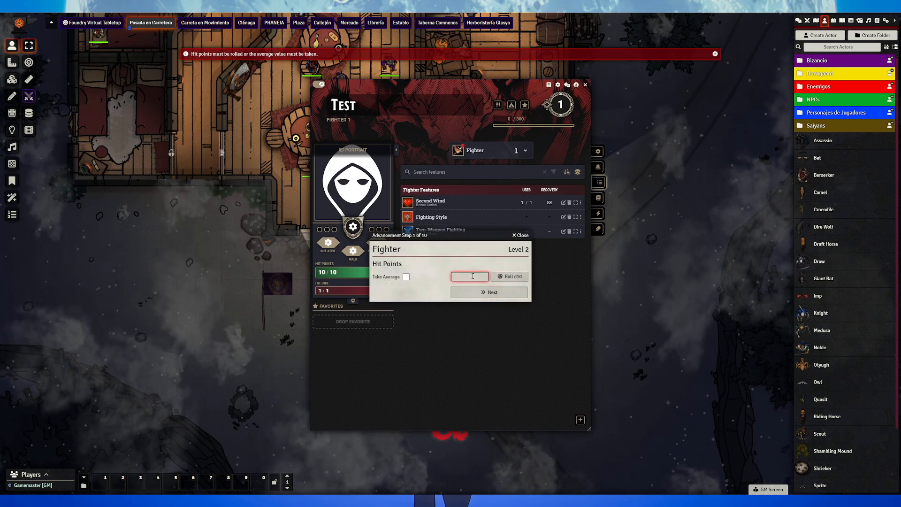
pyautogui.click(489, 292)
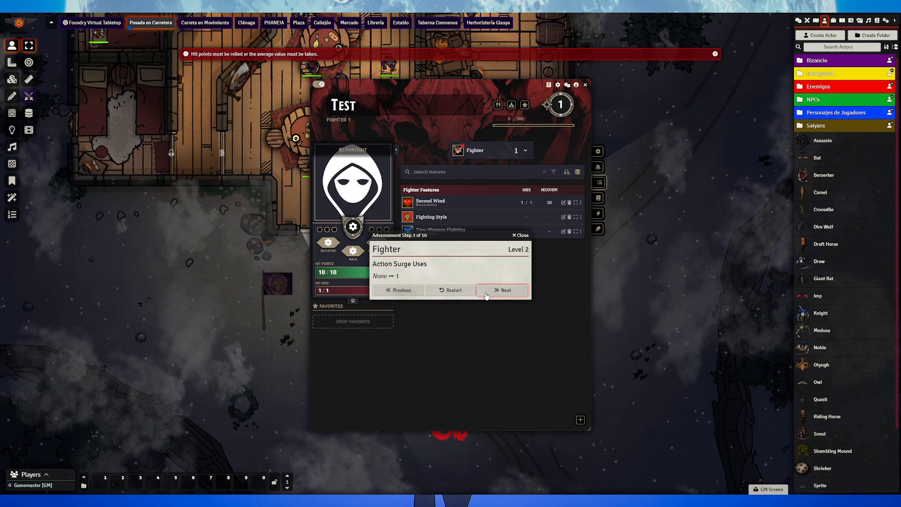
pyautogui.click(502, 290)
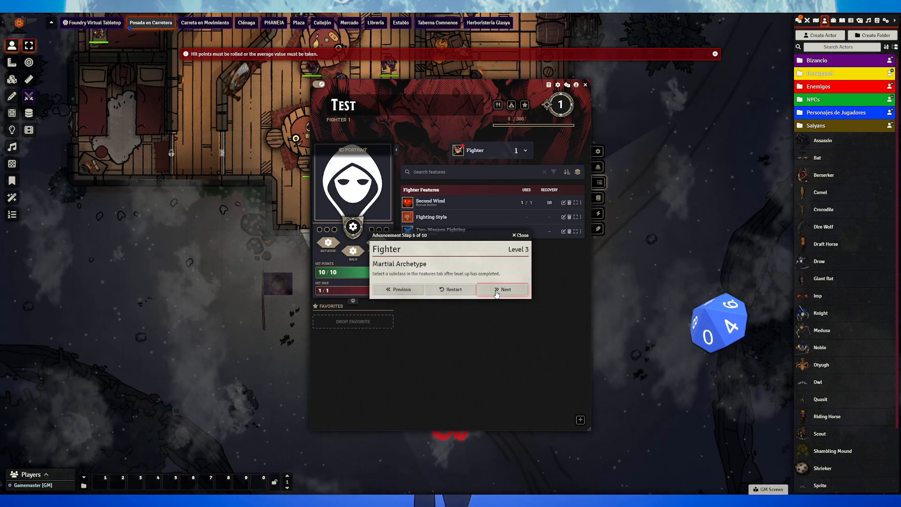
pyautogui.click(502, 289)
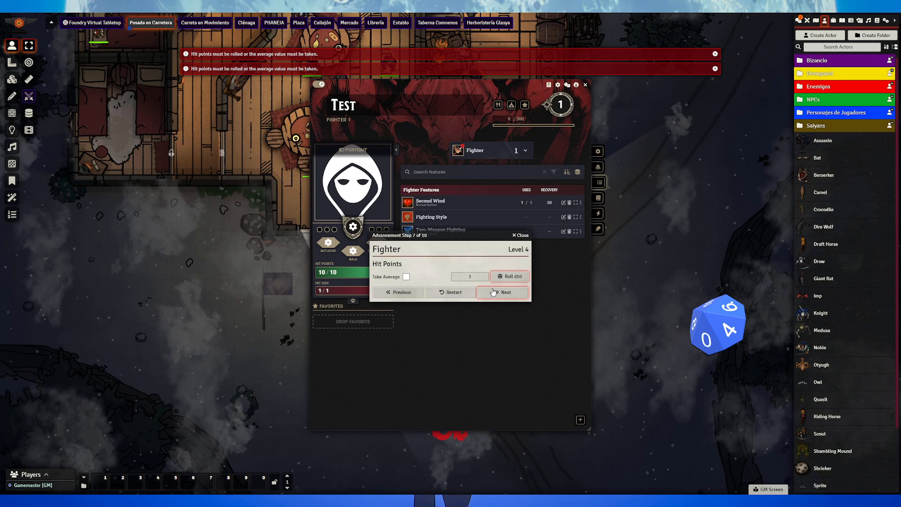
pyautogui.click(398, 291)
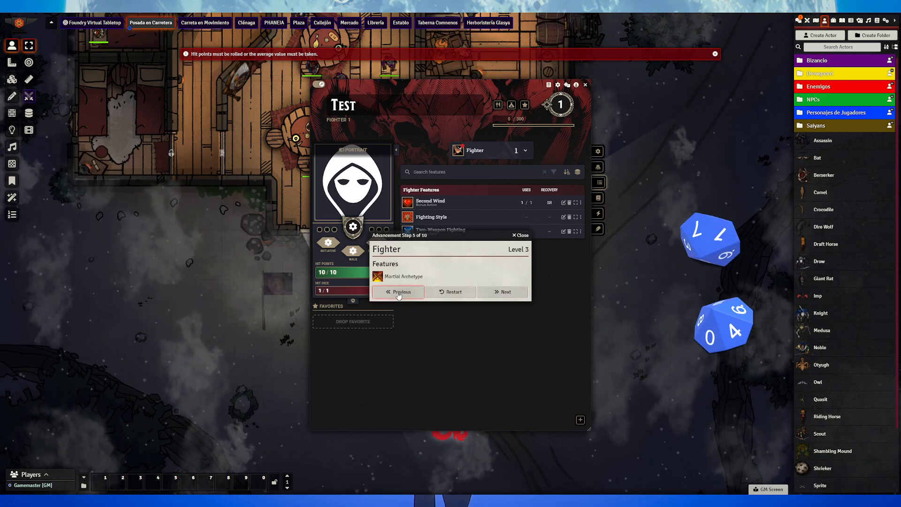
pyautogui.click(502, 292)
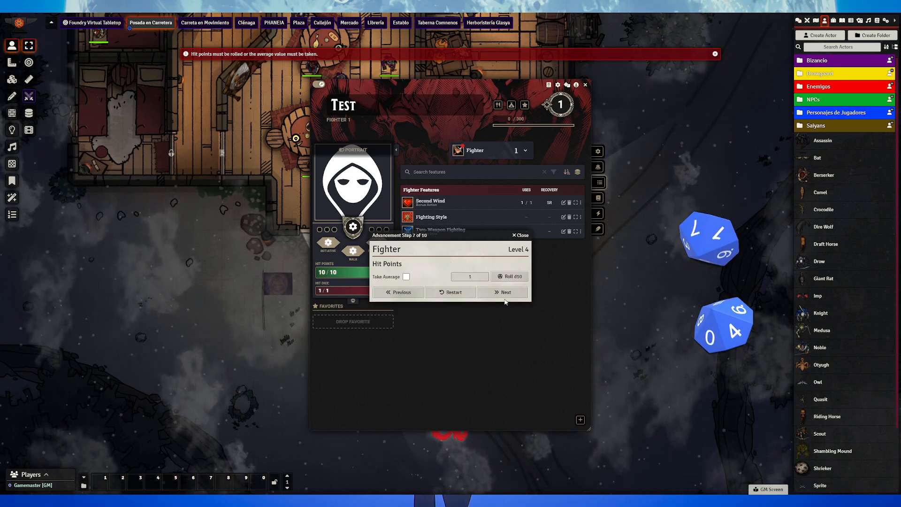
pyautogui.click(503, 291)
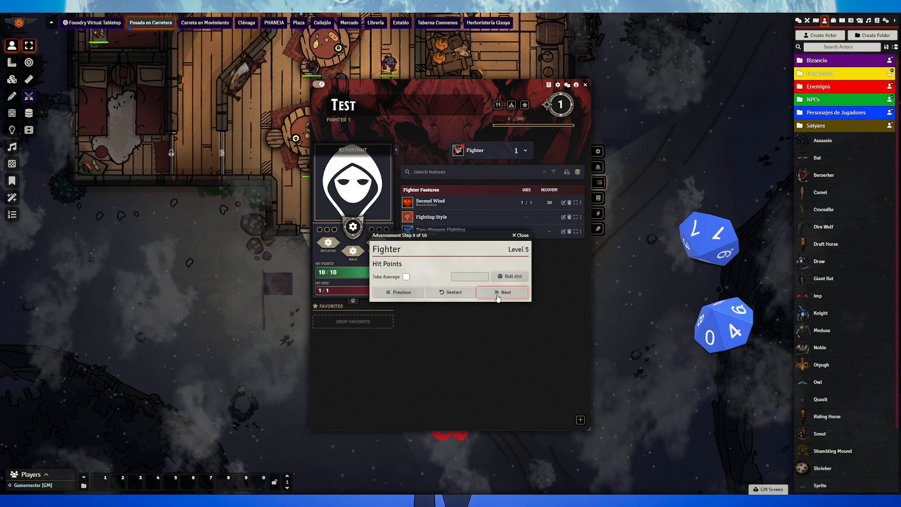
pyautogui.click(502, 292)
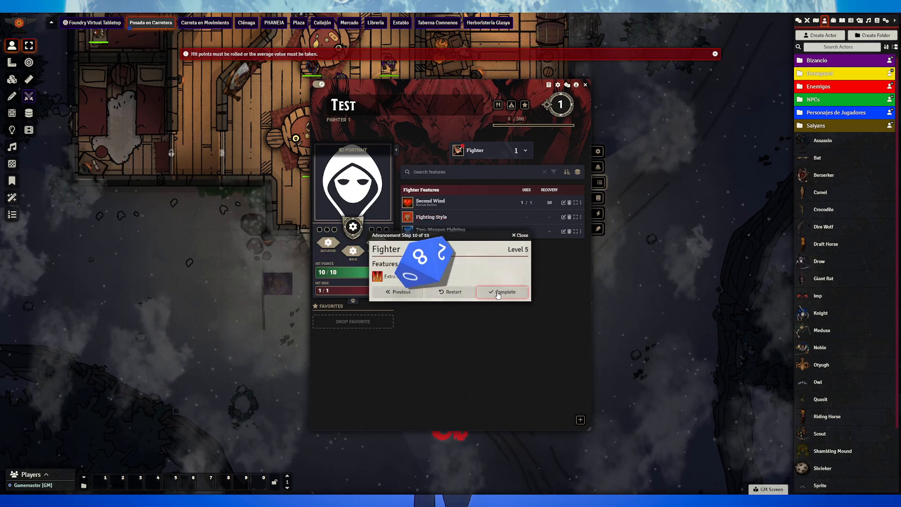
pyautogui.click(503, 292)
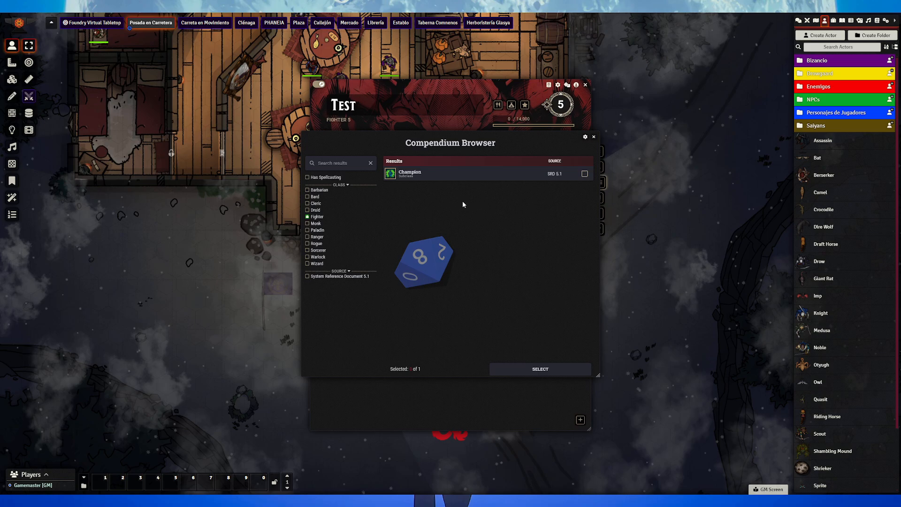
pyautogui.click(308, 224)
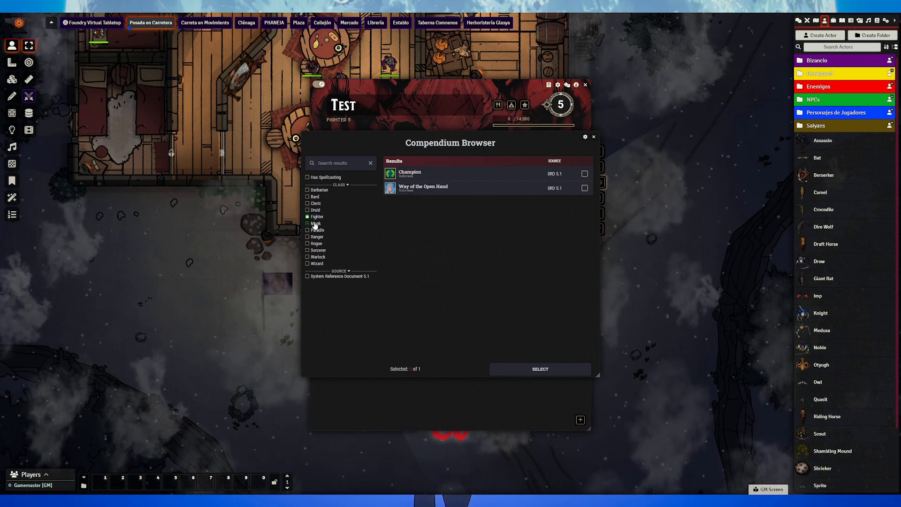
pyautogui.click(308, 217)
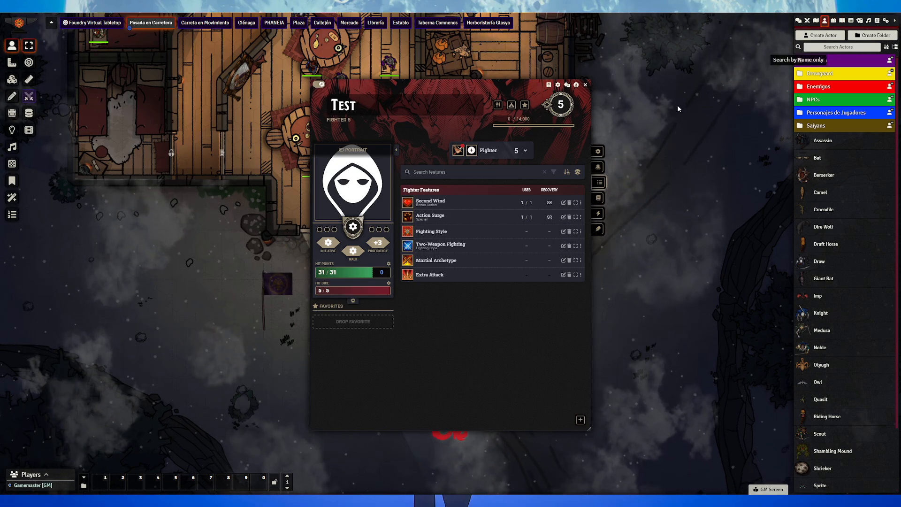
# - Create a New Item in the Items directory, dismiss its Movement and Senses config, and create a second New Item
pyautogui.click(834, 21)
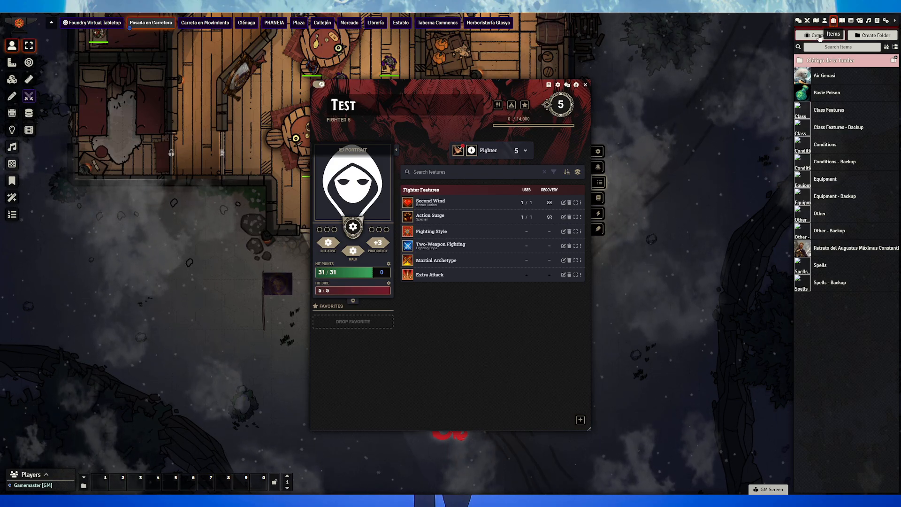
pyautogui.click(820, 35)
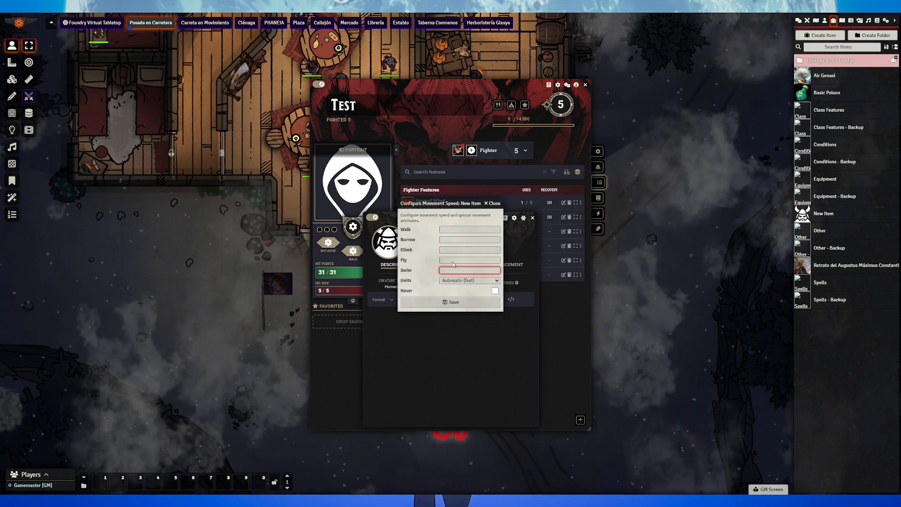
pyautogui.click(516, 217)
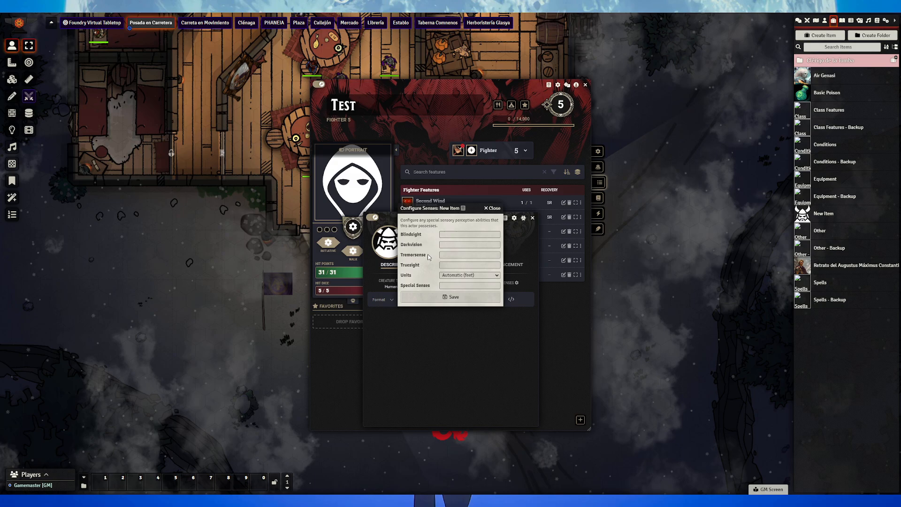
pyautogui.click(490, 207)
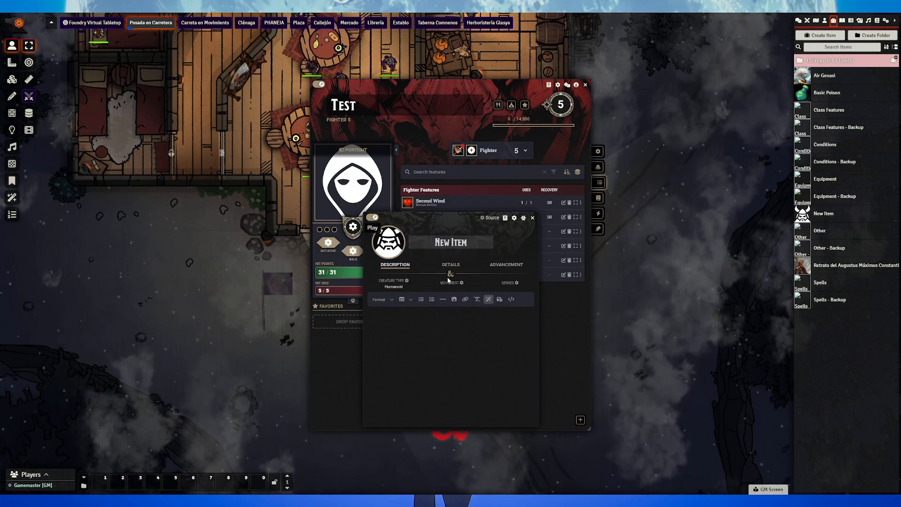
pyautogui.click(451, 265)
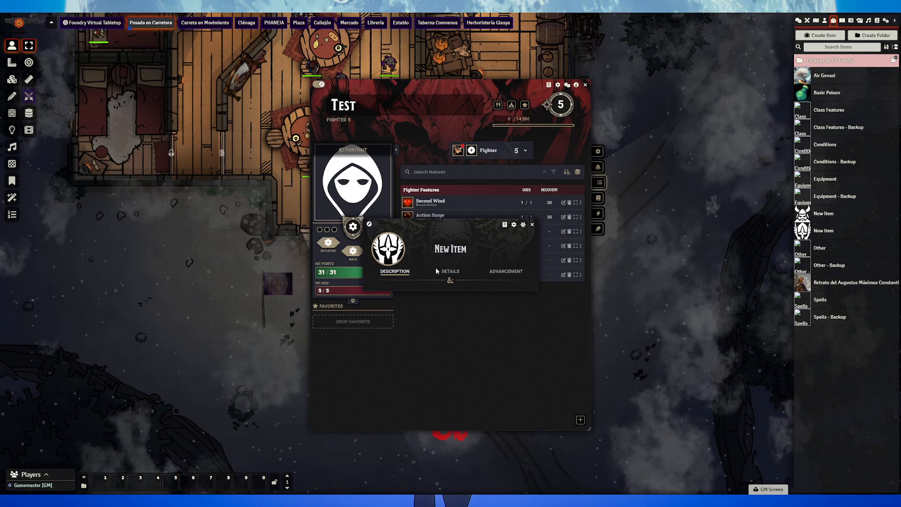
# - Set the new item's Class Identifier to 'fighter' on its Details tab, matching the SRD Fighter class
pyautogui.click(451, 271)
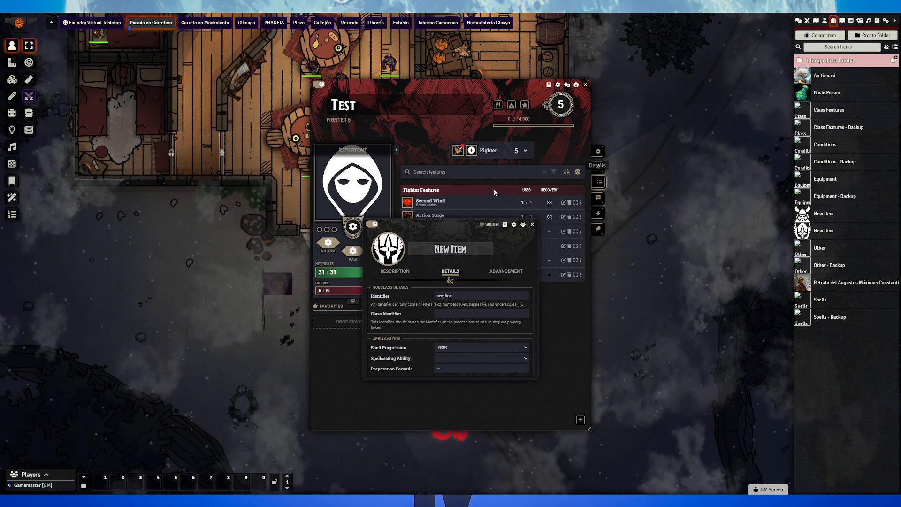
pyautogui.moveTo(404, 278)
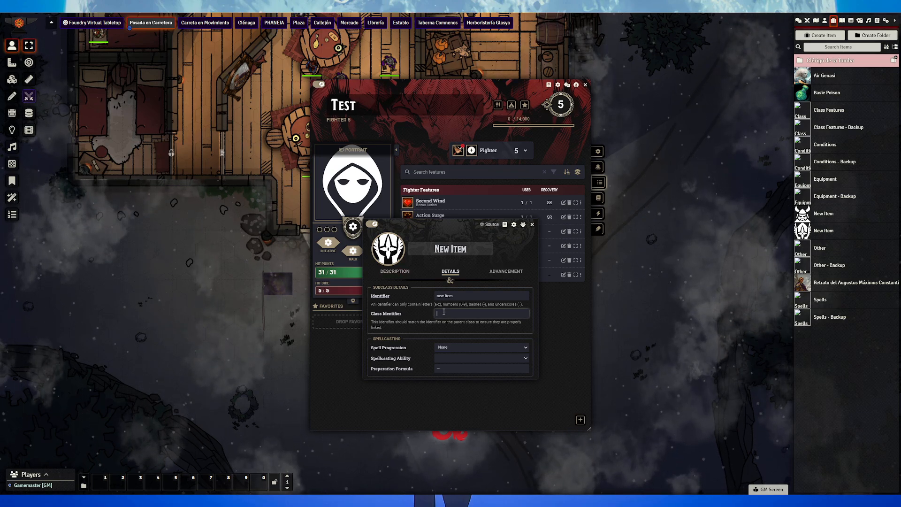
pyautogui.write('fighter')
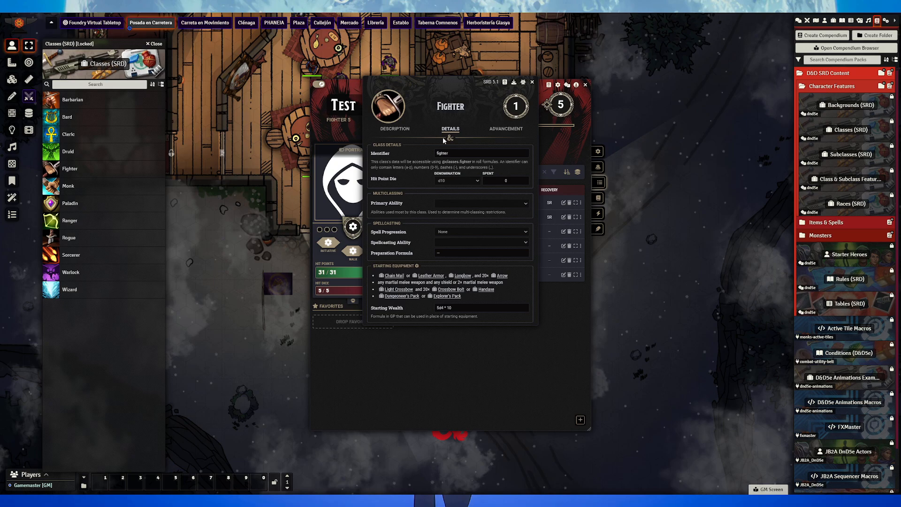
# - Close the Fighter sheet, select the new item's identifier text, and review the Barbarian class's advancement list
pyautogui.click(481, 153)
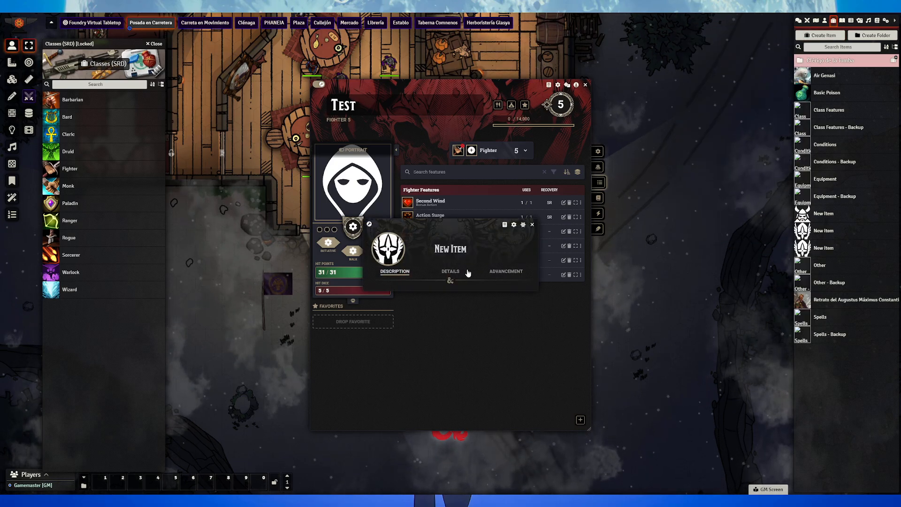
pyautogui.click(450, 270)
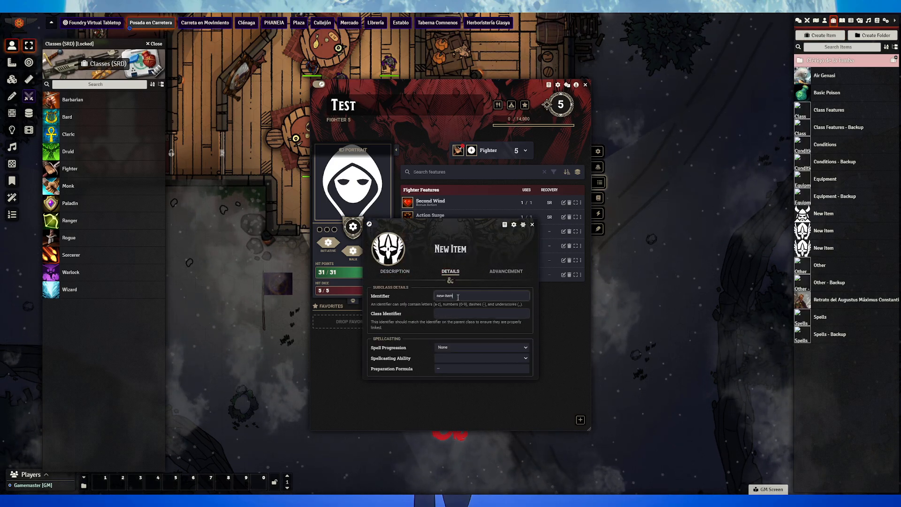
pyautogui.doubleClick(444, 296)
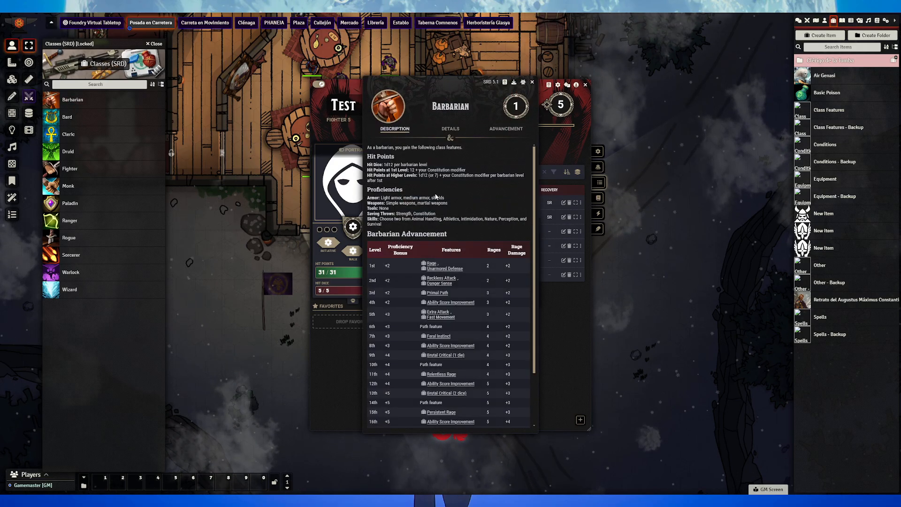
pyautogui.click(505, 129)
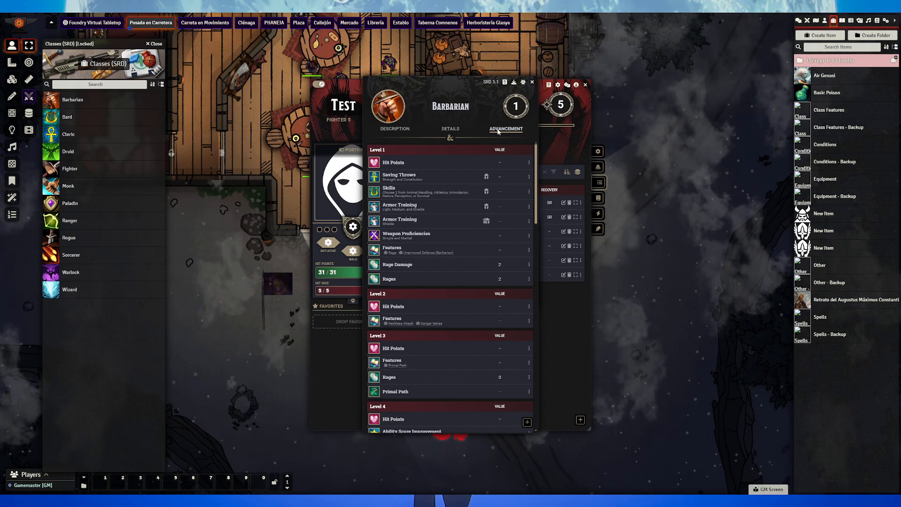
pyautogui.moveTo(532, 85)
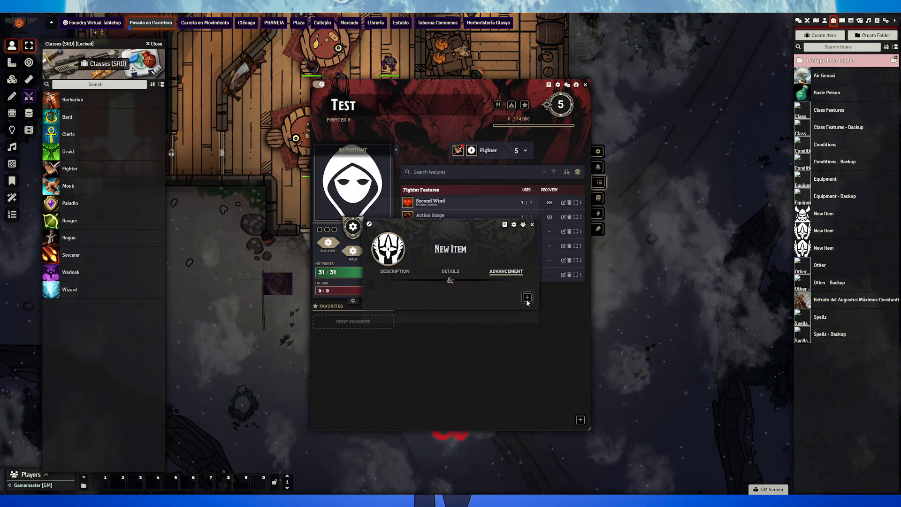
# - Add a Grant Items advancement to the item, then close its settings and the item sheet, leaving Grave Domain in the directory
pyautogui.click(527, 298)
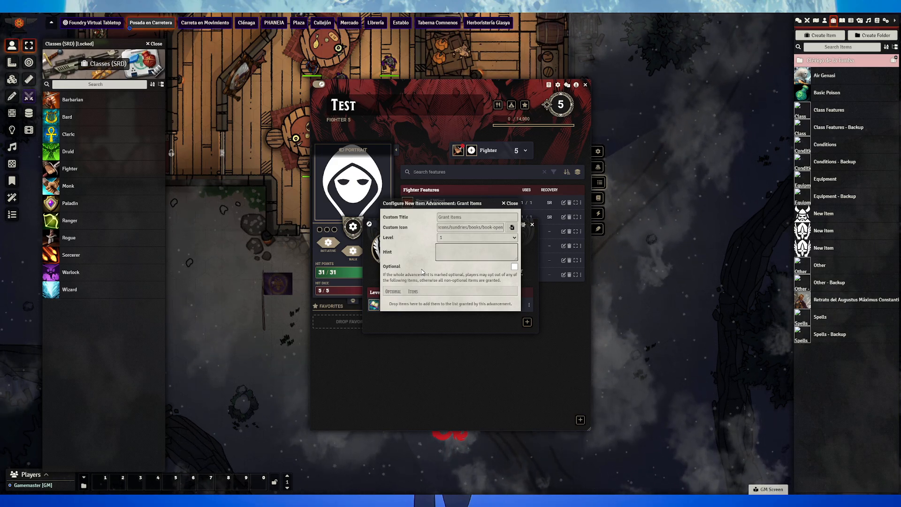
pyautogui.moveTo(715, 140)
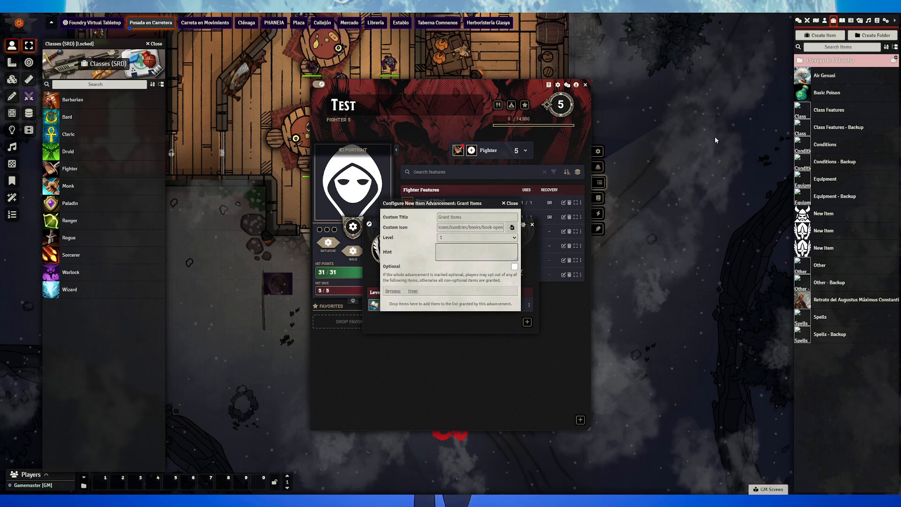
pyautogui.moveTo(417, 310)
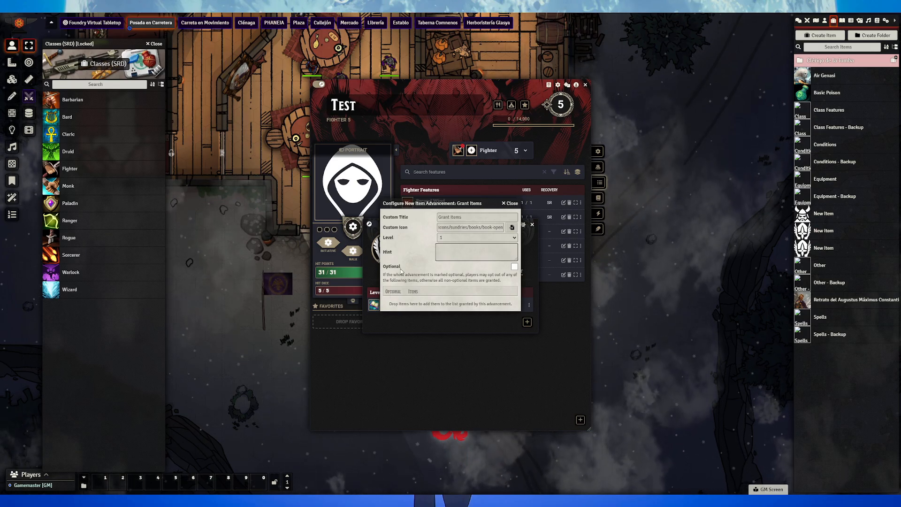
pyautogui.click(811, 60)
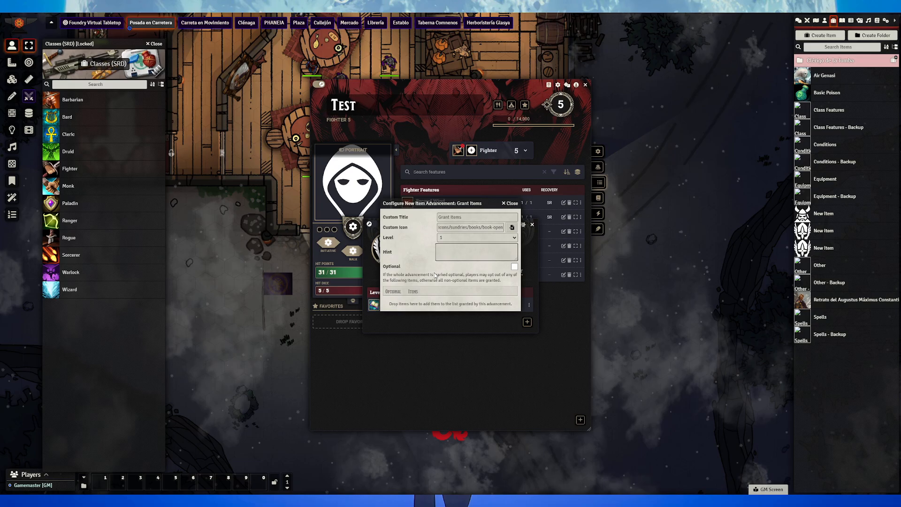
pyautogui.click(820, 34)
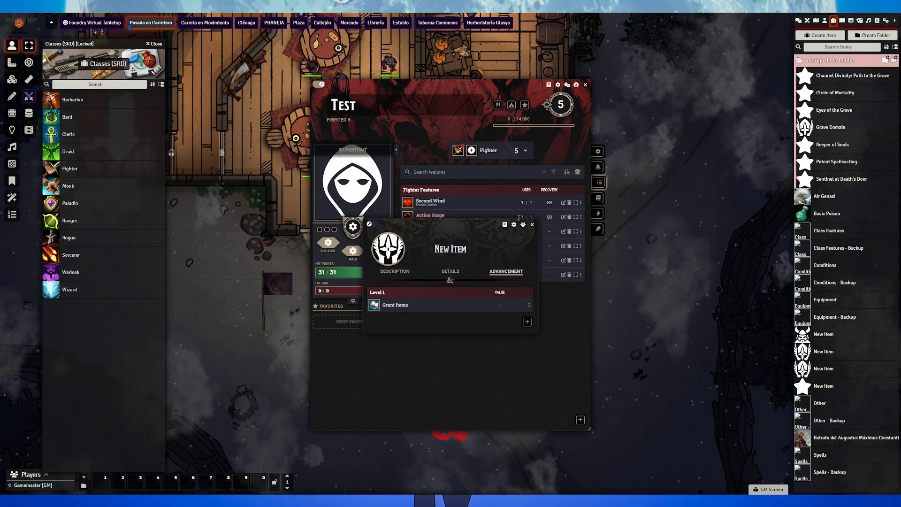
pyautogui.click(531, 225)
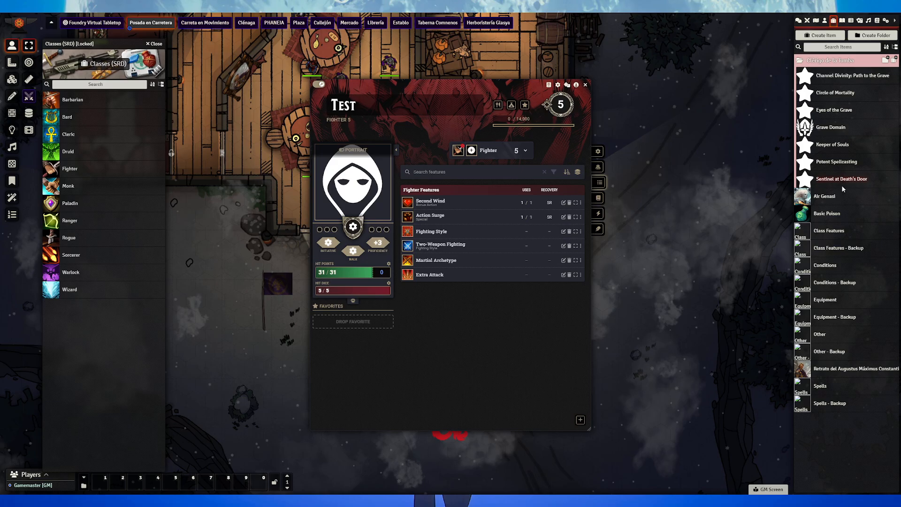
pyautogui.click(824, 197)
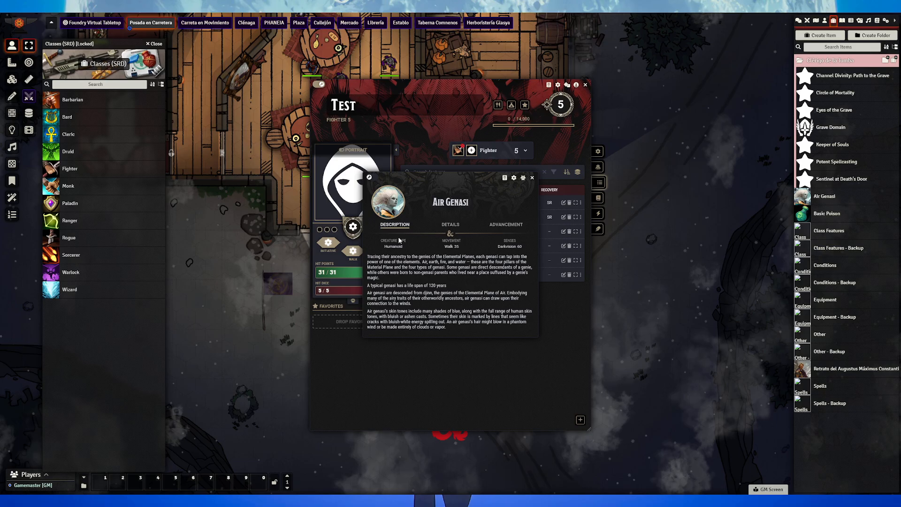
pyautogui.click(449, 225)
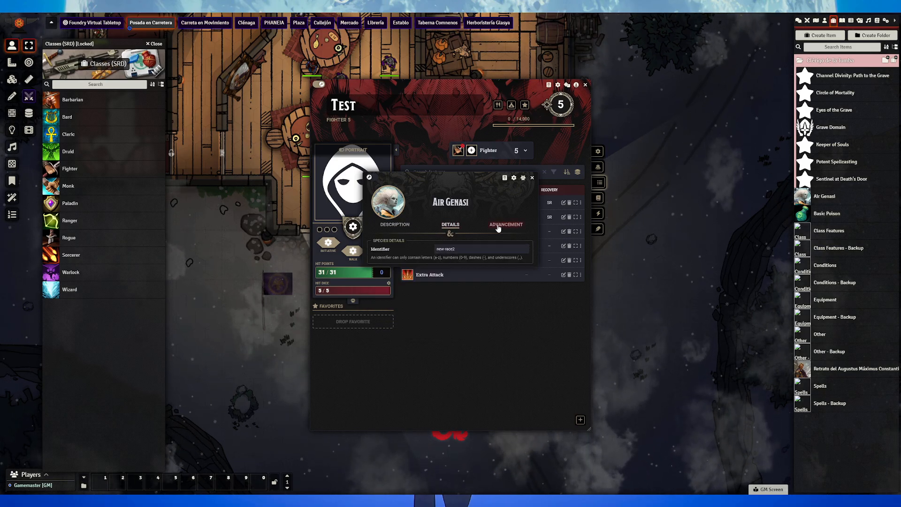
pyautogui.click(506, 225)
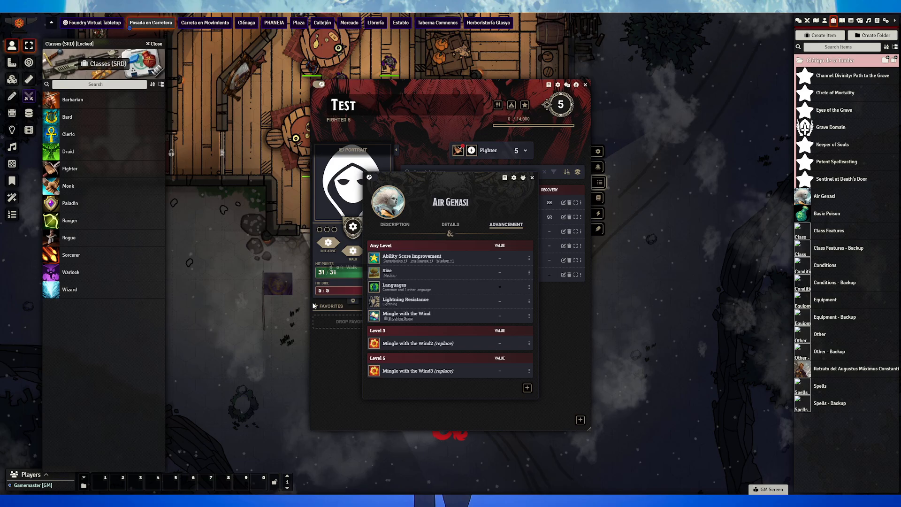
pyautogui.moveTo(342, 192)
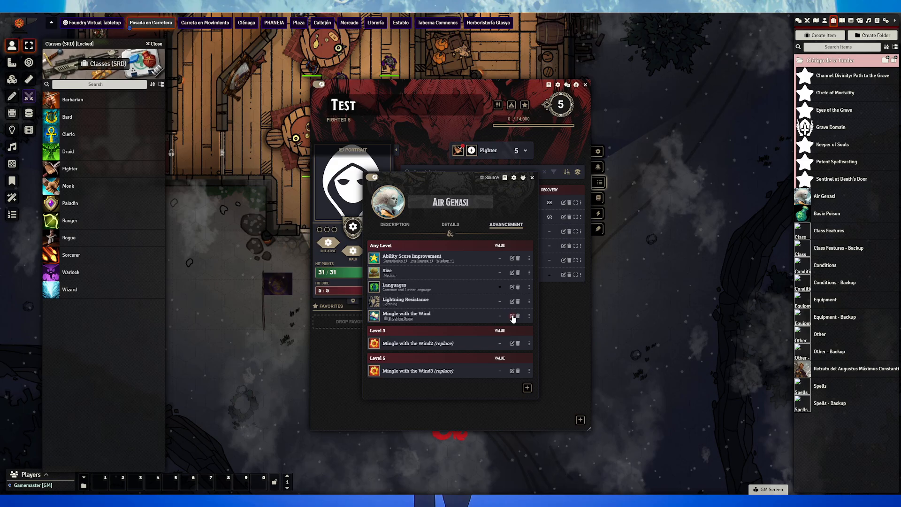
pyautogui.click(512, 316)
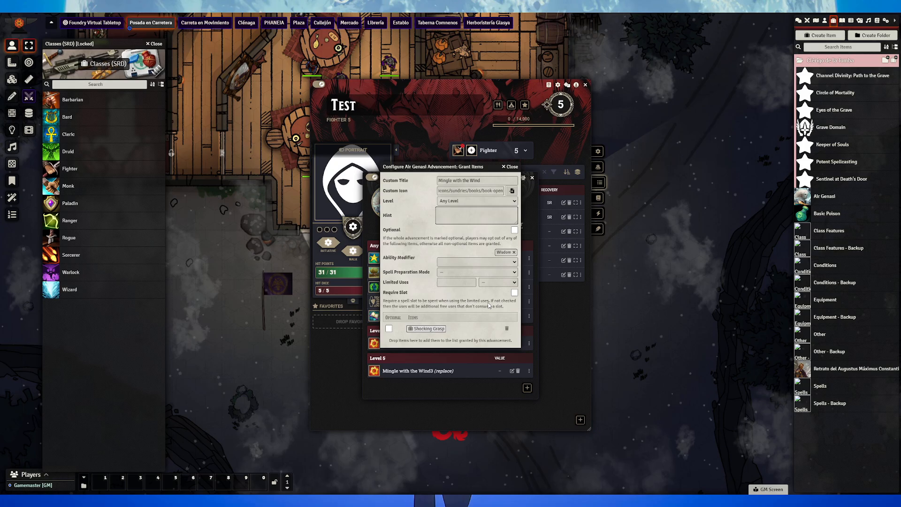
pyautogui.click(508, 166)
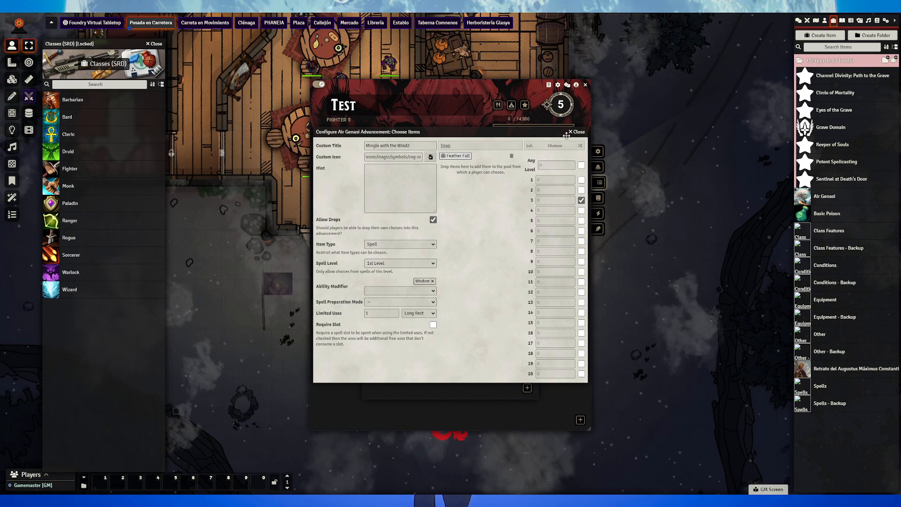
pyautogui.click(574, 131)
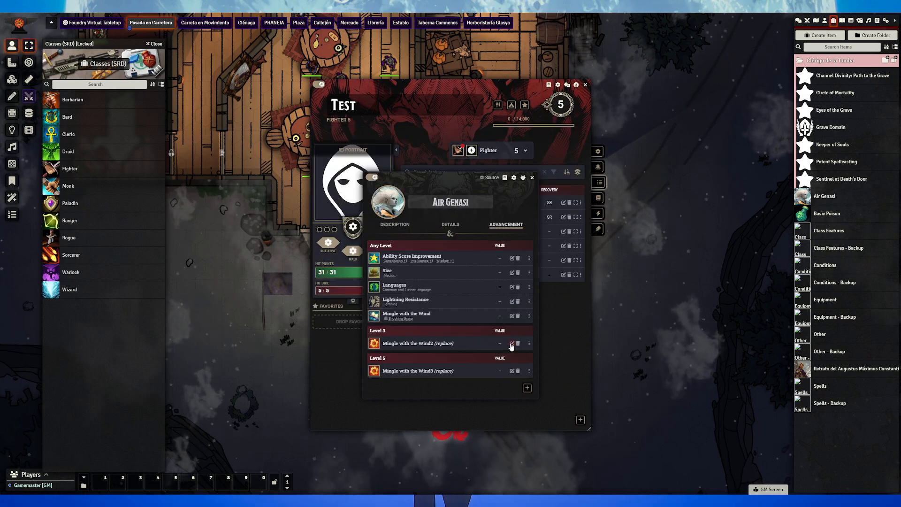
pyautogui.click(512, 345)
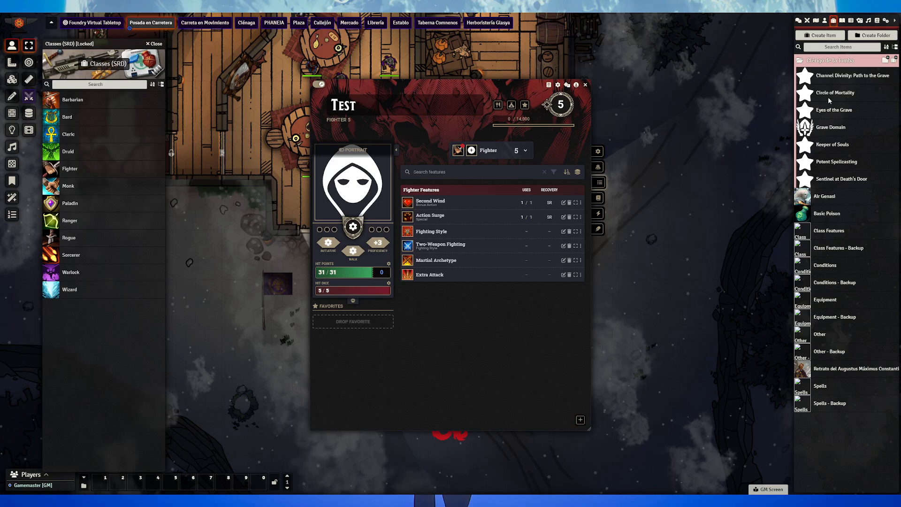
pyautogui.moveTo(652, 179)
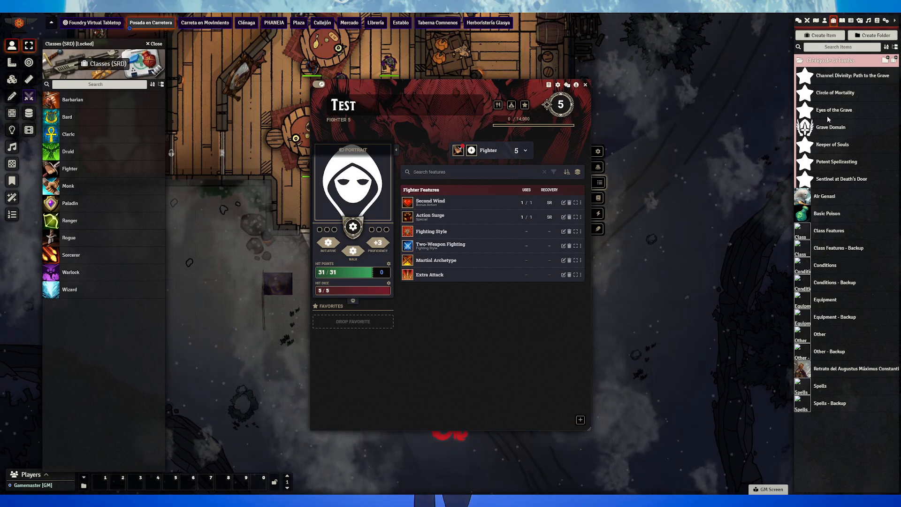
# - Open the Grave Domain subclass and show its Details so the class identifier can read cleric
pyautogui.click(831, 127)
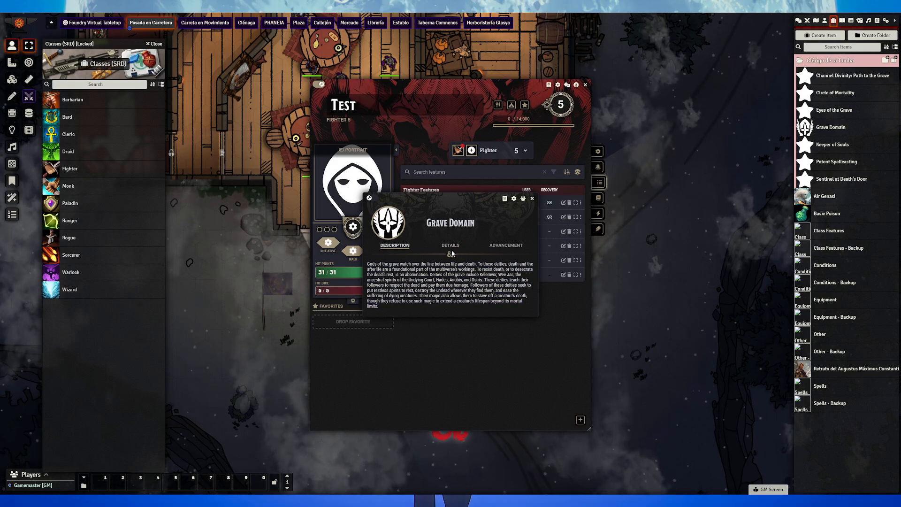
pyautogui.click(450, 245)
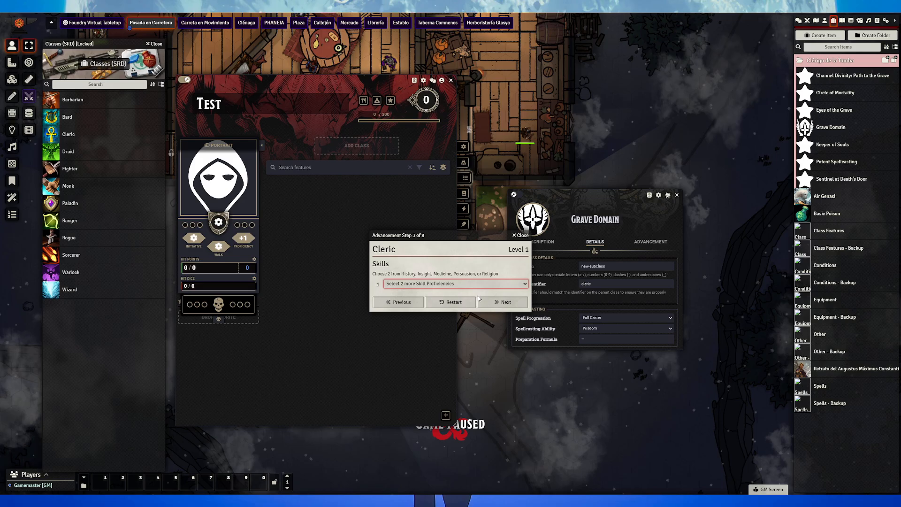
# - Finish the Cleric level 1 advancement, accepting cantrips, Circle of Mortality and Eyes of the Grave
pyautogui.click(502, 301)
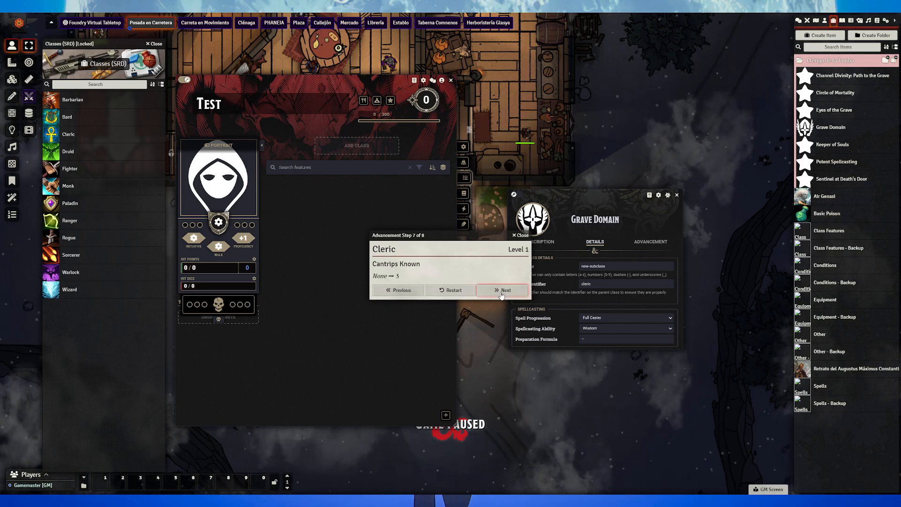
pyautogui.click(501, 290)
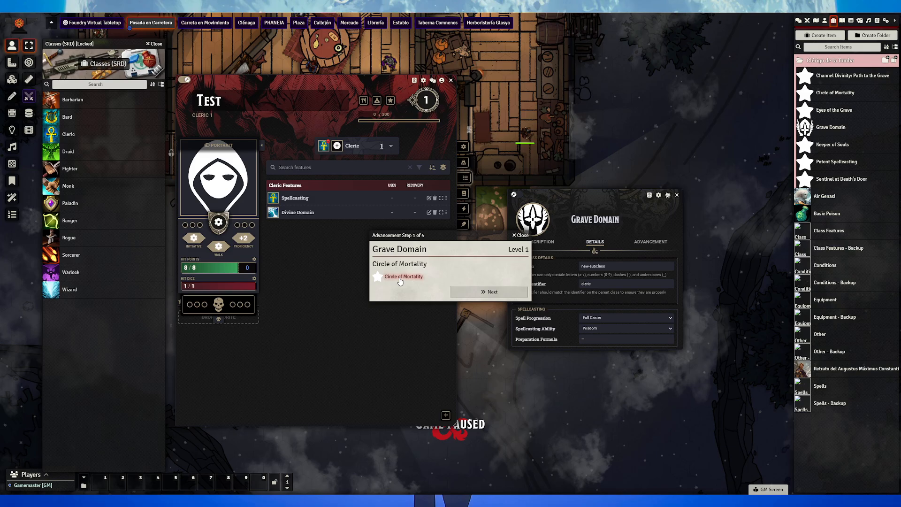
pyautogui.click(488, 292)
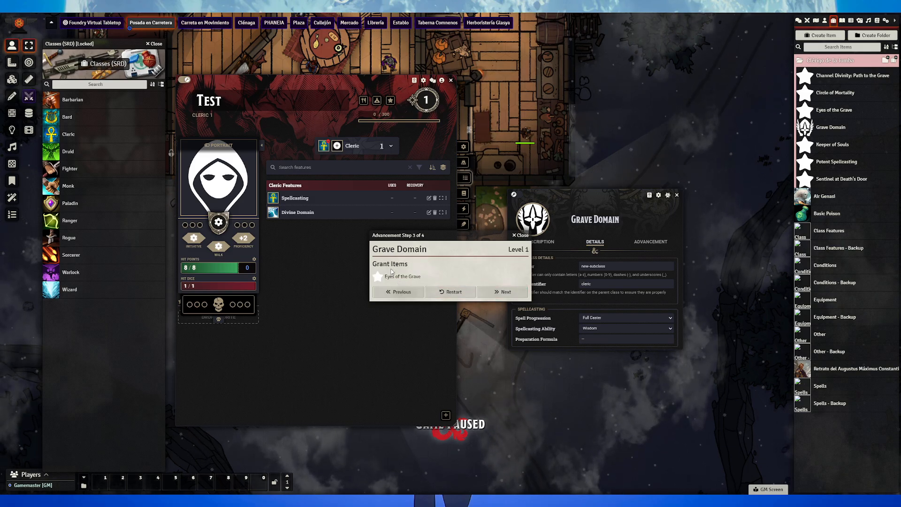
pyautogui.click(501, 292)
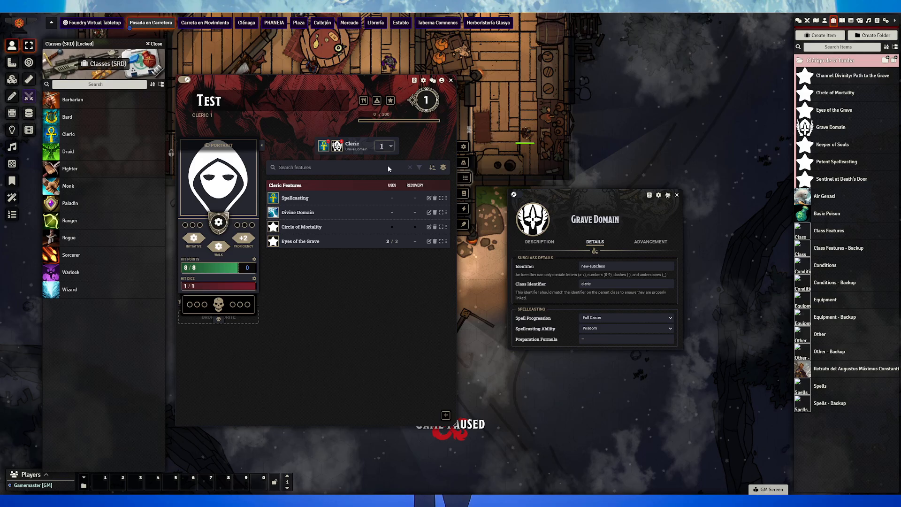
# - Review Grave Domain's advancement by level, then raise Test to Cleric 2 and complete the Channel Divinity steps
pyautogui.click(650, 191)
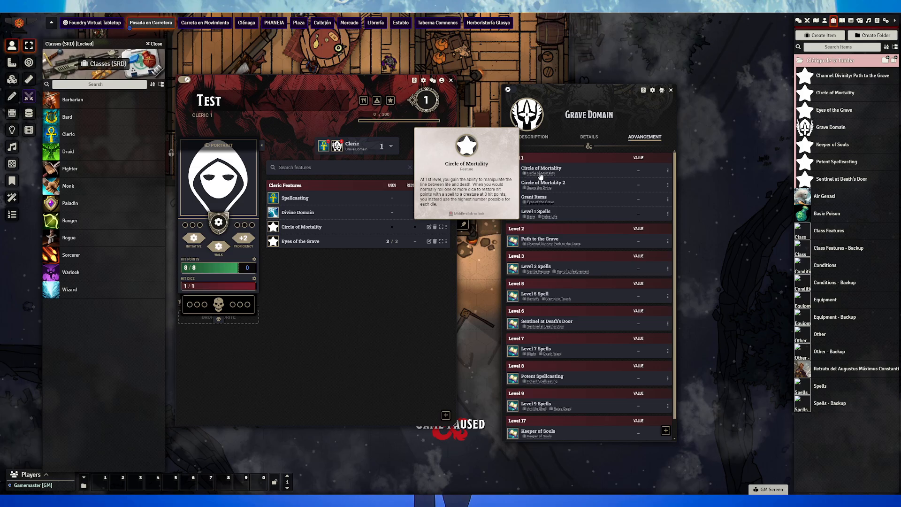
pyautogui.moveTo(582, 338)
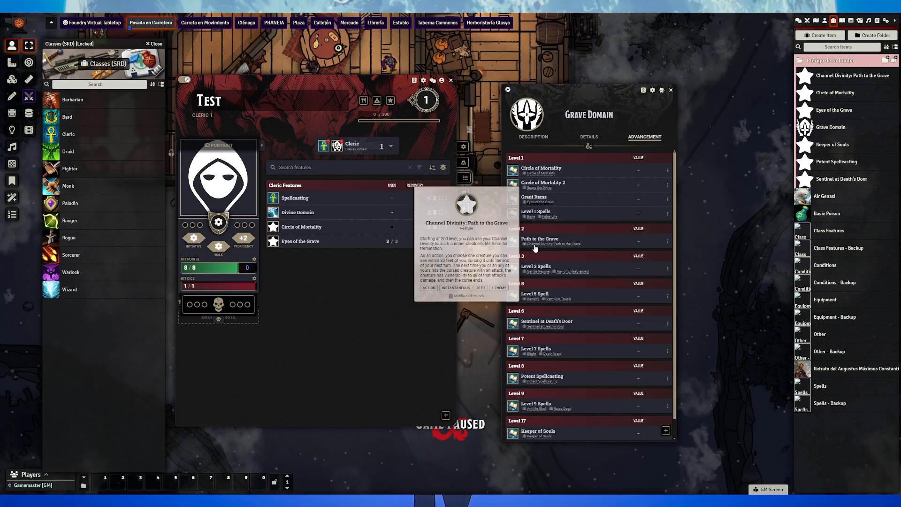
pyautogui.moveTo(413, 163)
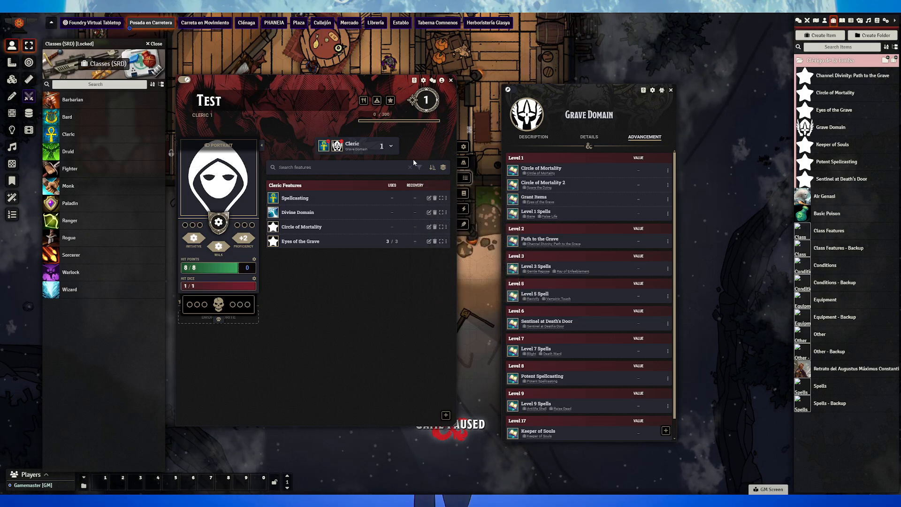
pyautogui.click(383, 145)
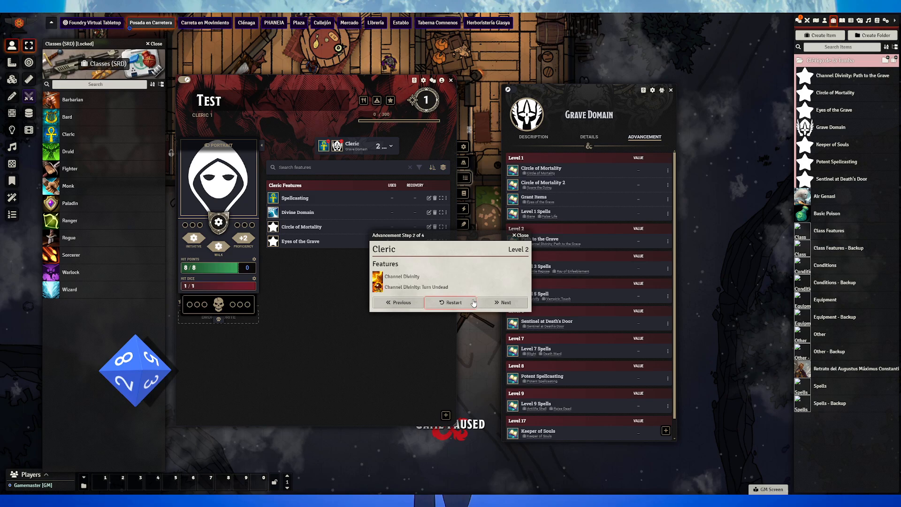
pyautogui.click(503, 303)
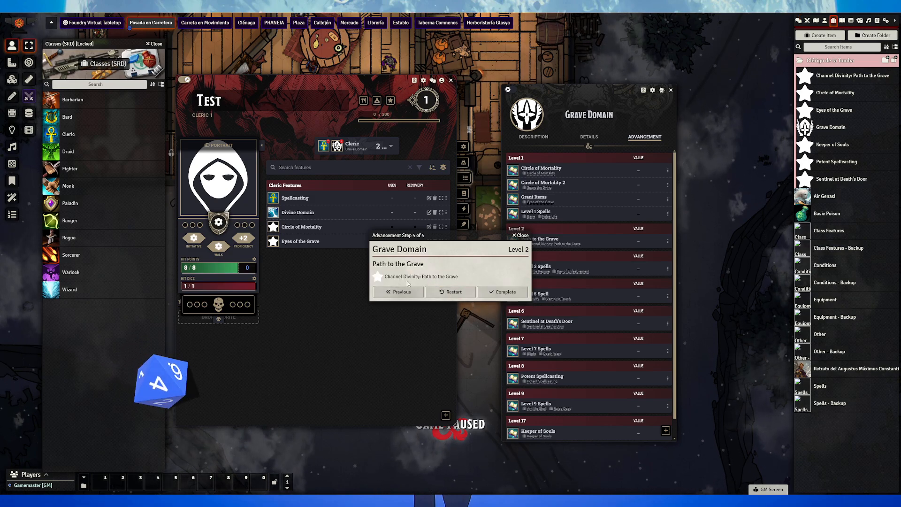
pyautogui.click(501, 293)
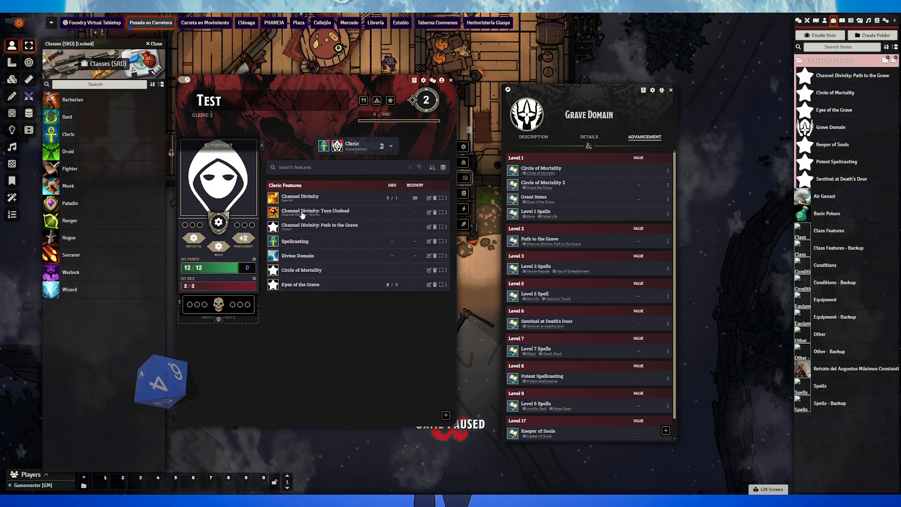
pyautogui.moveTo(299, 198)
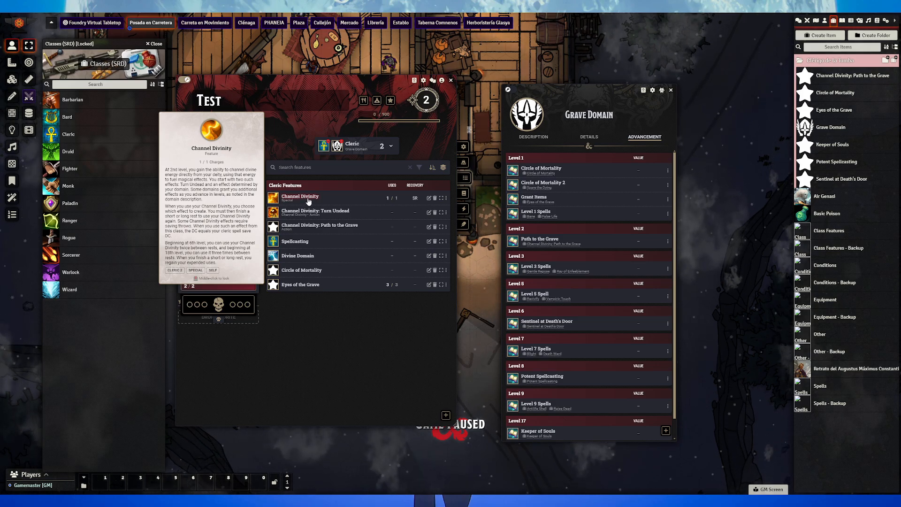
pyautogui.moveTo(319, 225)
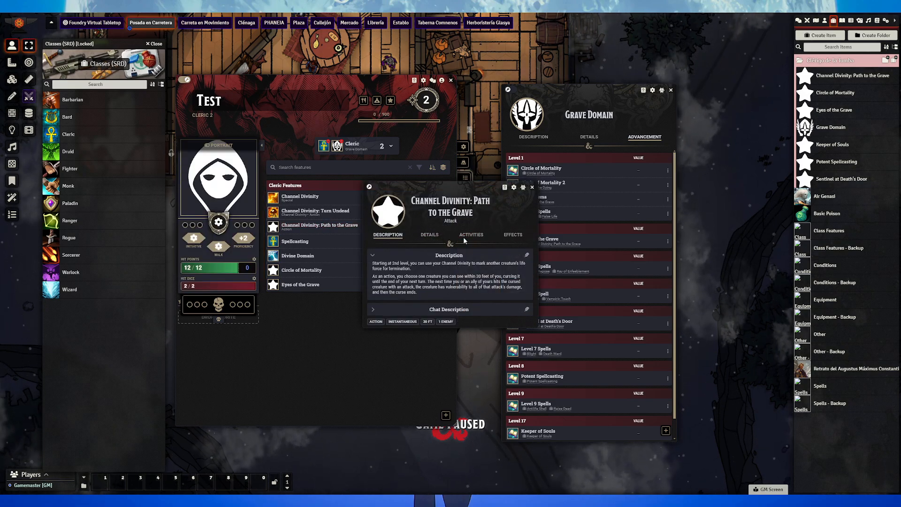
# - Review Path to the Grave's Effects, Details and Description, including its Path of the Grave effect
pyautogui.click(470, 235)
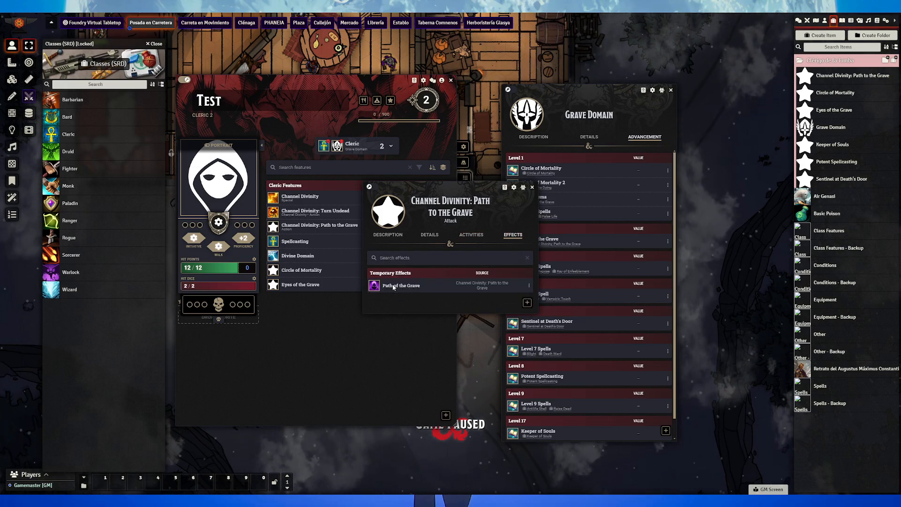
pyautogui.click(429, 236)
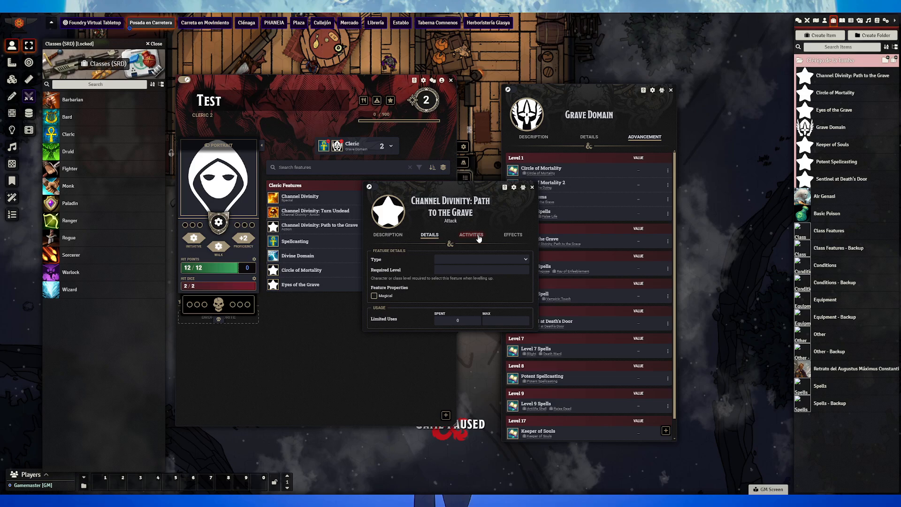
pyautogui.click(388, 237)
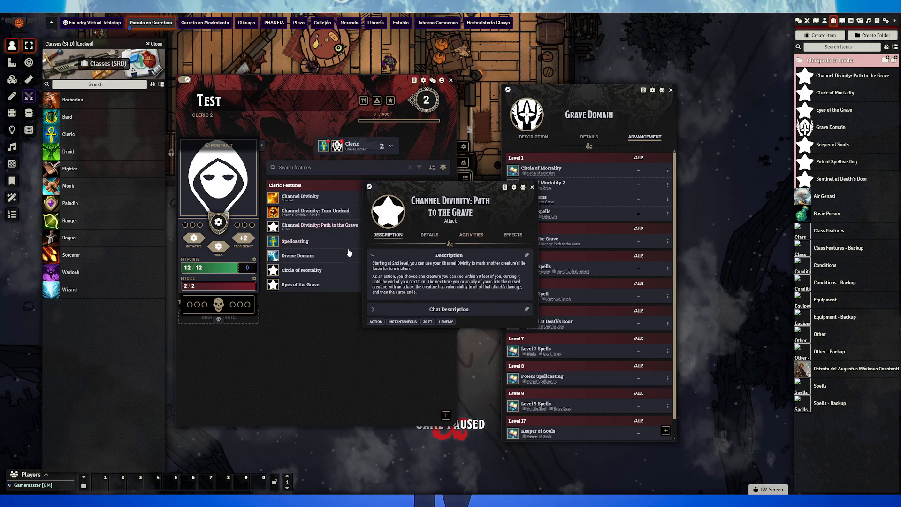
pyautogui.click(470, 234)
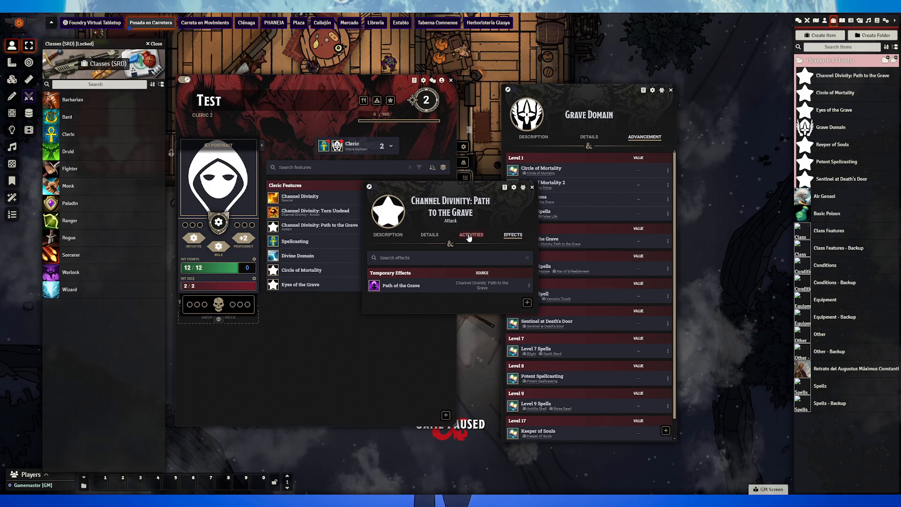
pyautogui.click(387, 234)
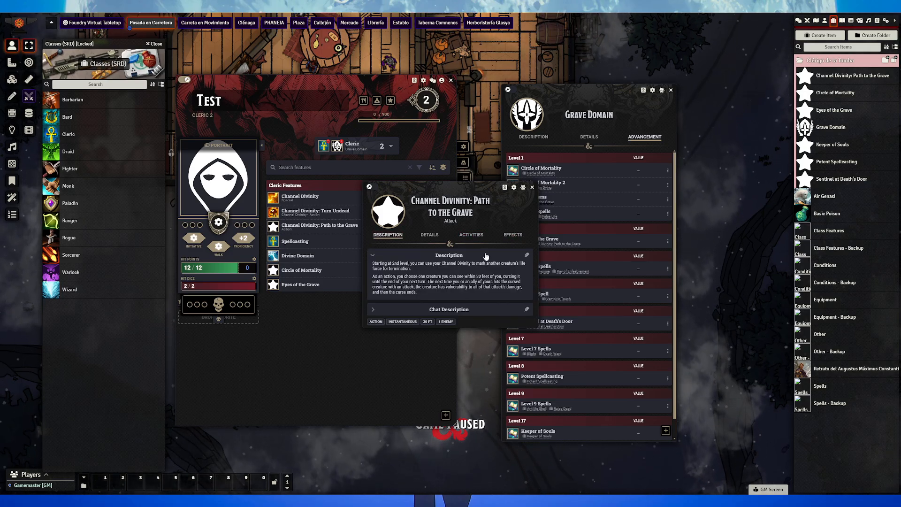
pyautogui.click(512, 236)
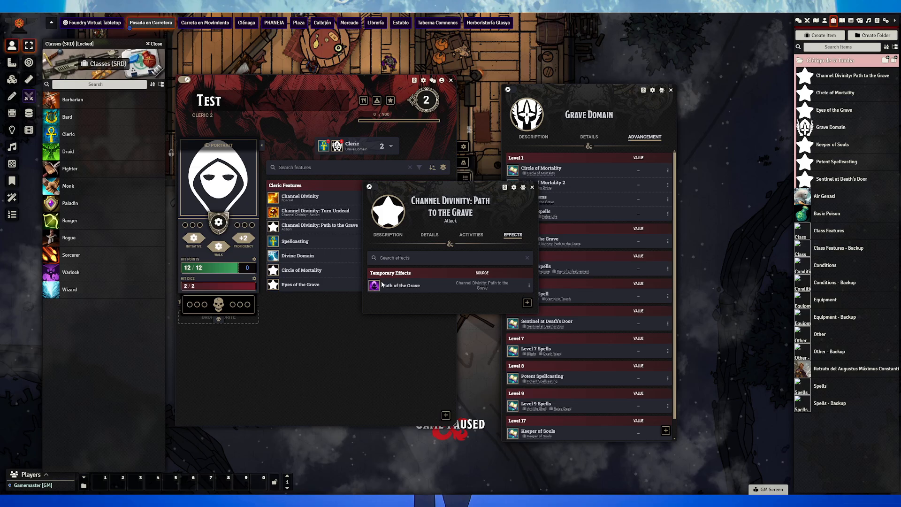
pyautogui.moveTo(518, 226)
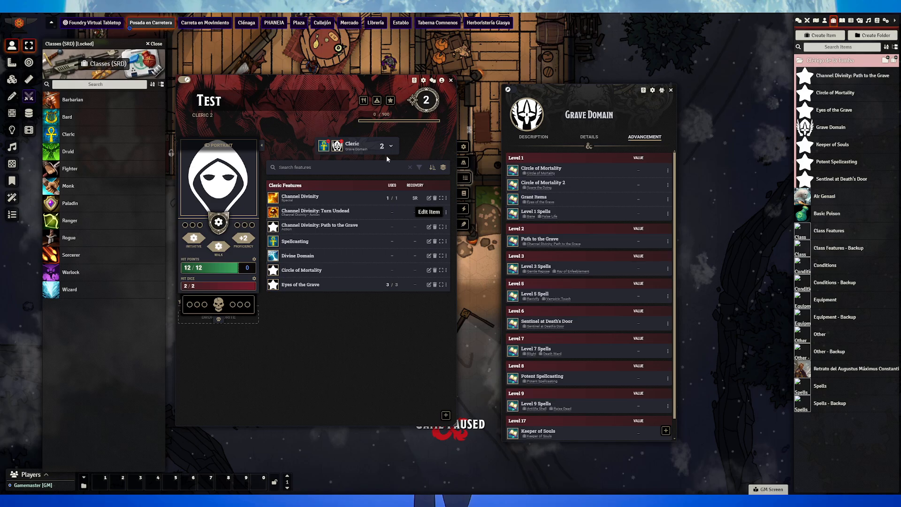
# - Review the Sentinel at Death's Door feature from the advancement list and close it
pyautogui.click(546, 323)
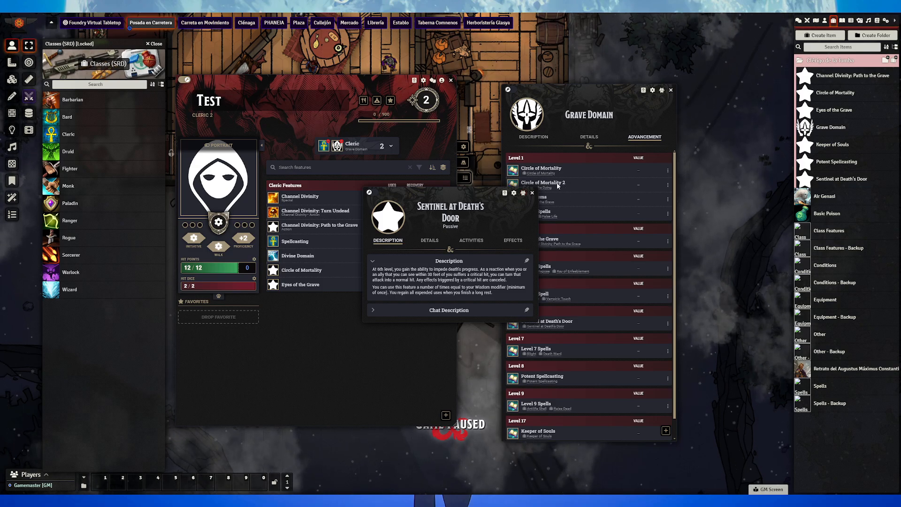
pyautogui.moveTo(531, 194)
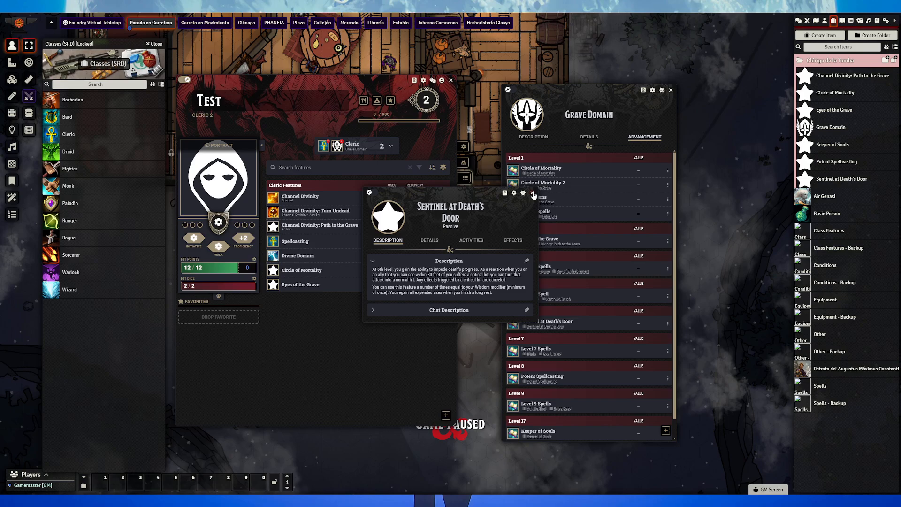
pyautogui.click(532, 193)
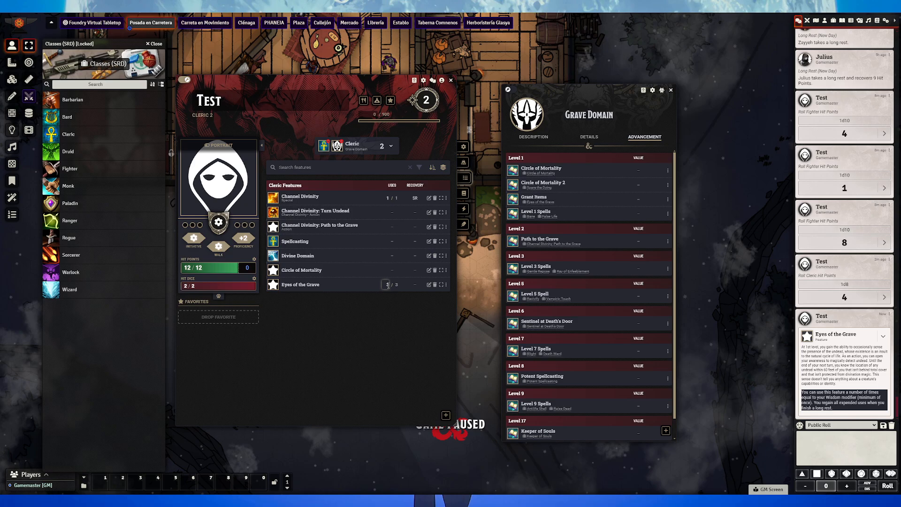
# - Show Test's empty Inventory and return the sidebar to the actors directory
pyautogui.click(386, 284)
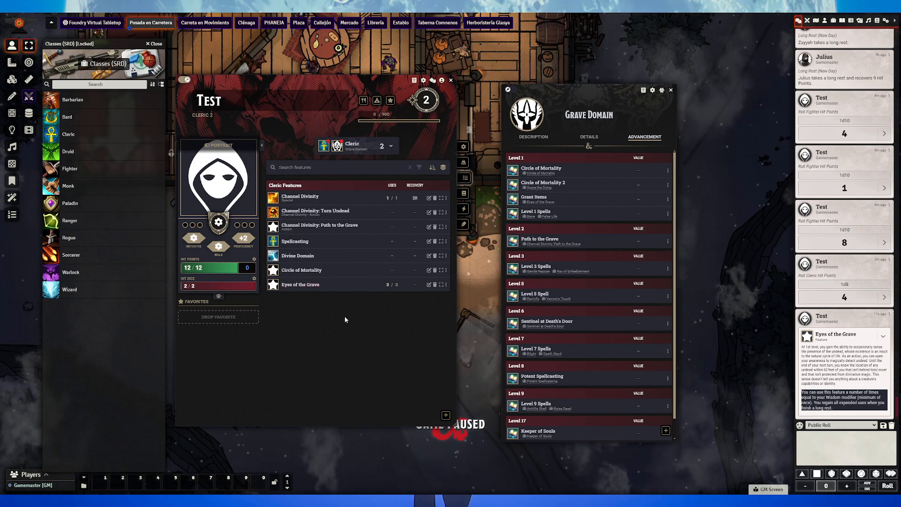
pyautogui.moveTo(300, 283)
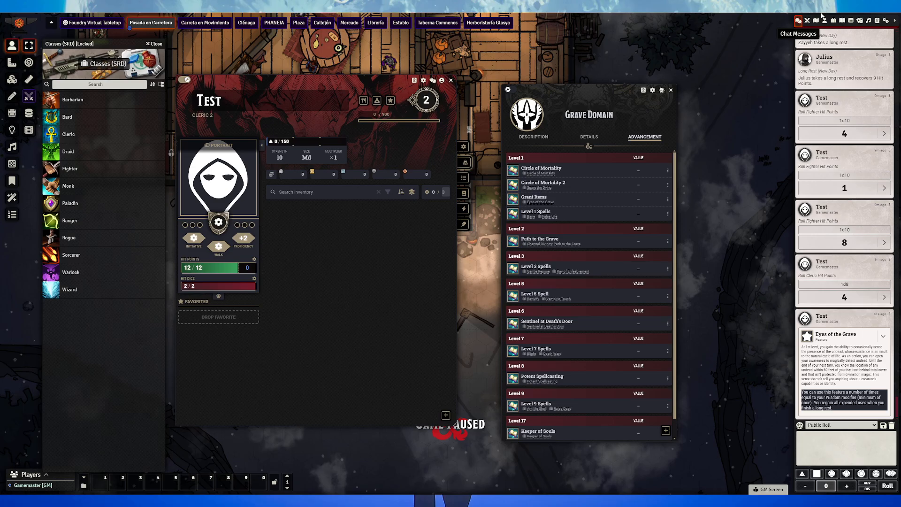
pyautogui.click(823, 20)
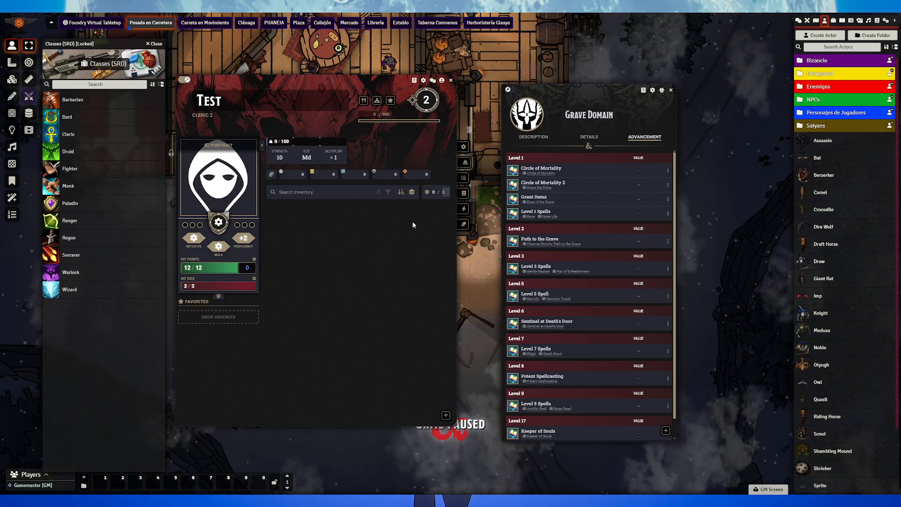
pyautogui.moveTo(398, 244)
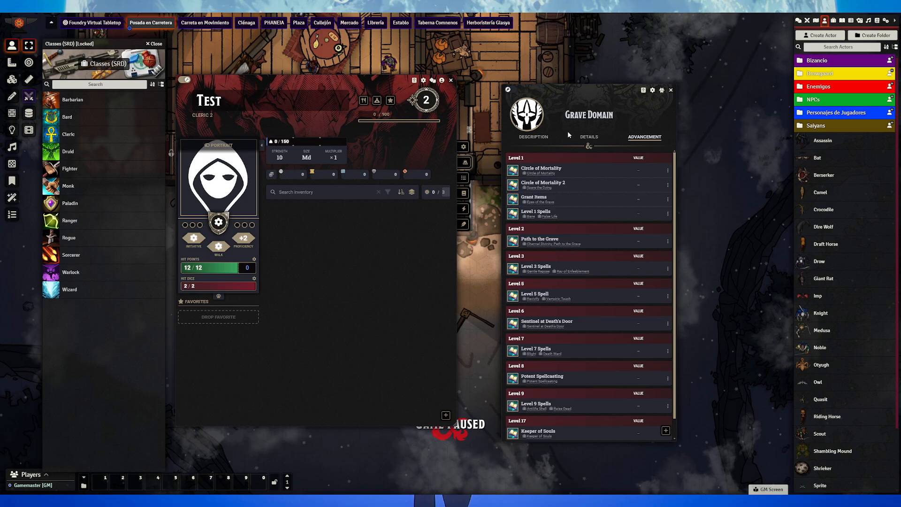
# - Close the Grave Domain subclass window
pyautogui.click(670, 90)
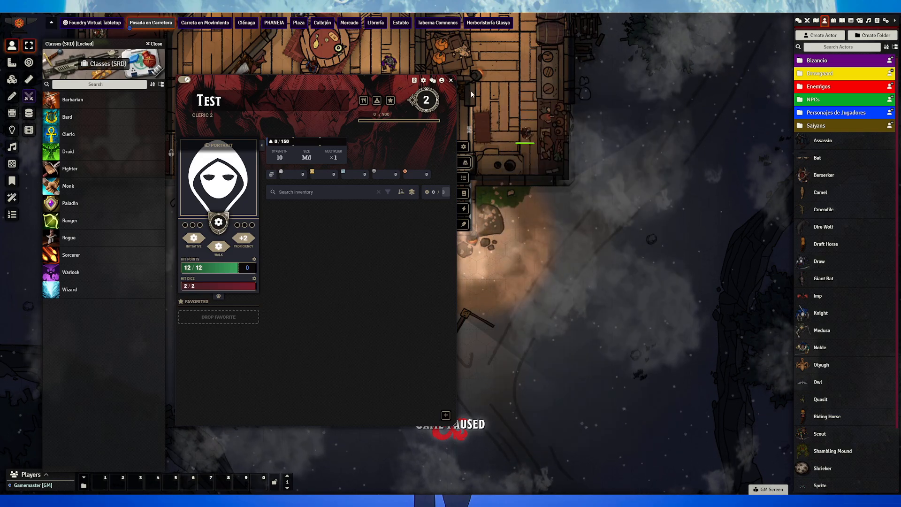
# - Close Test's character sheet and the Classes (SRD) compendium to reveal the tavern map
pyautogui.click(451, 80)
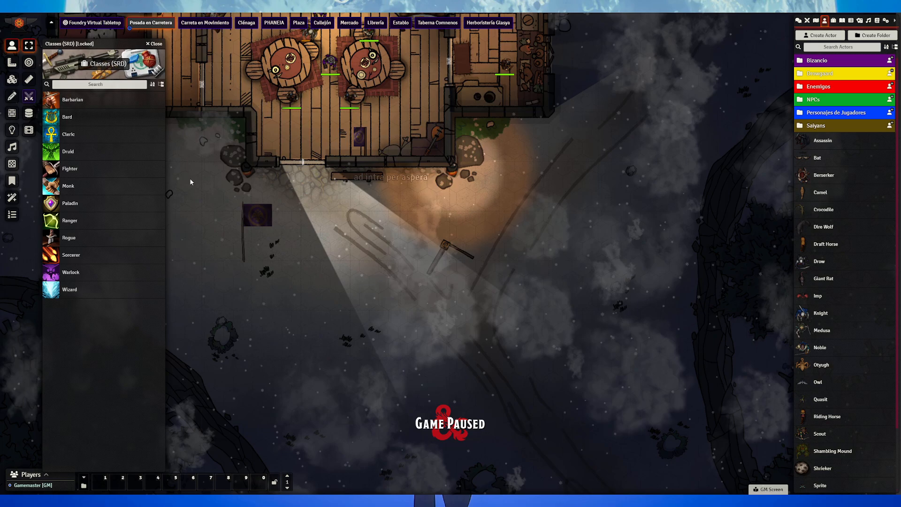
pyautogui.click(153, 44)
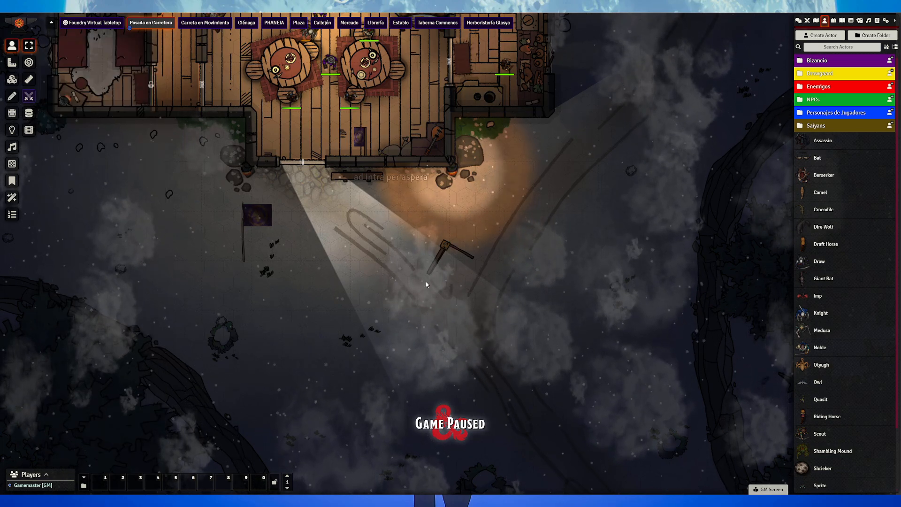